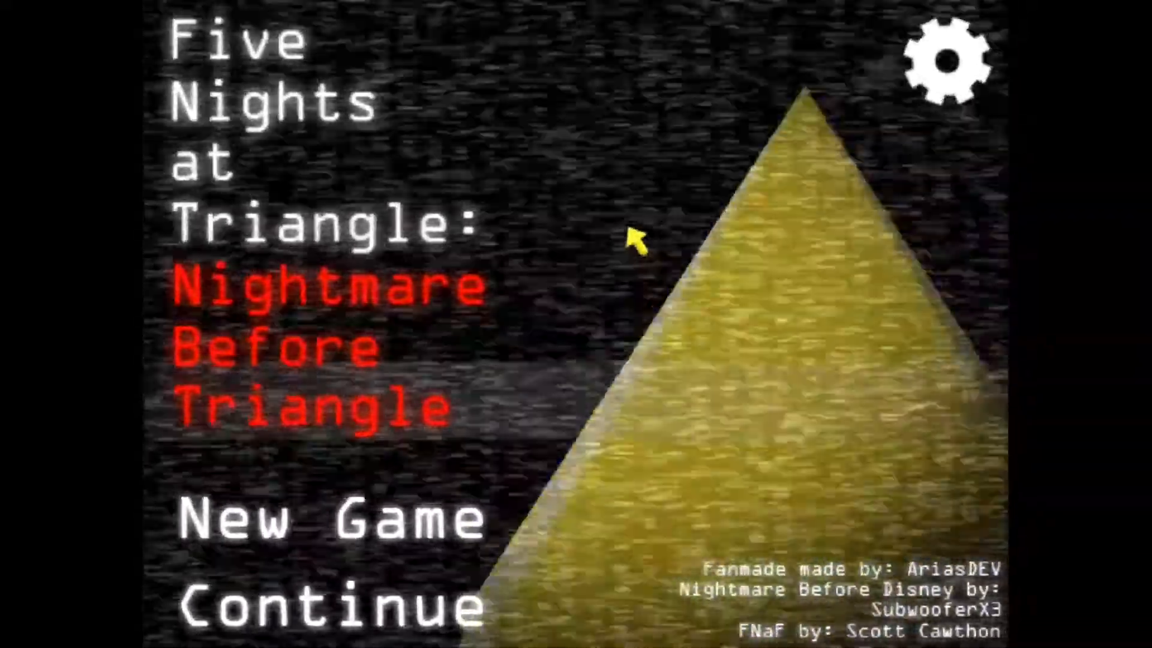
pyautogui.moveTo(636, 257)
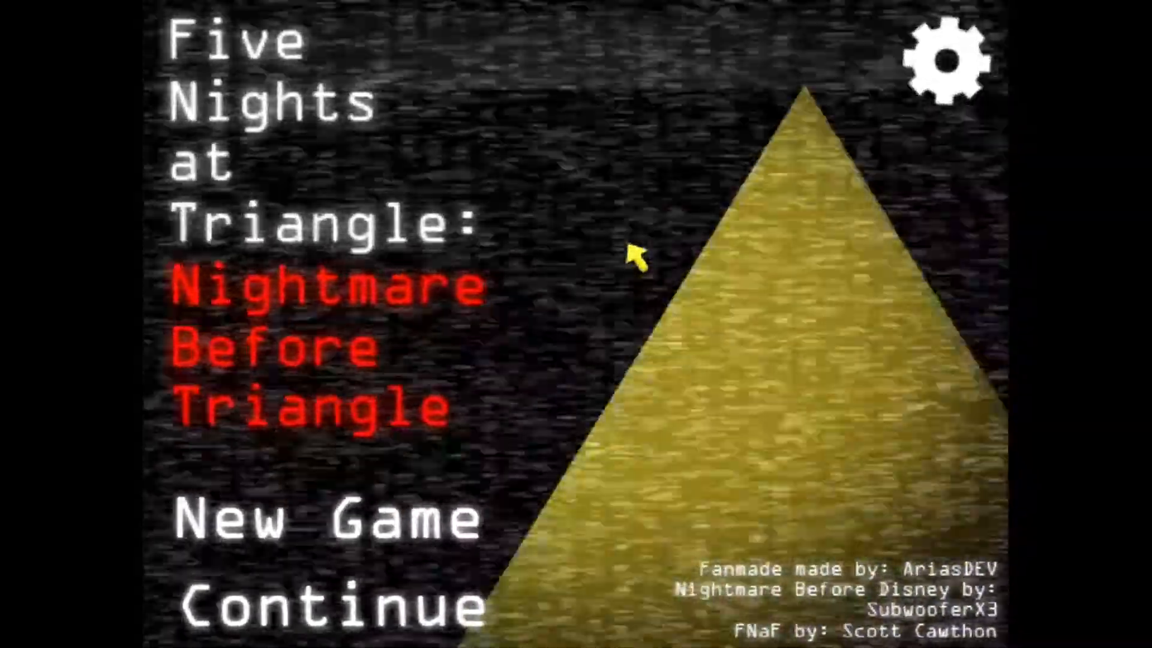
pyautogui.moveTo(613, 301)
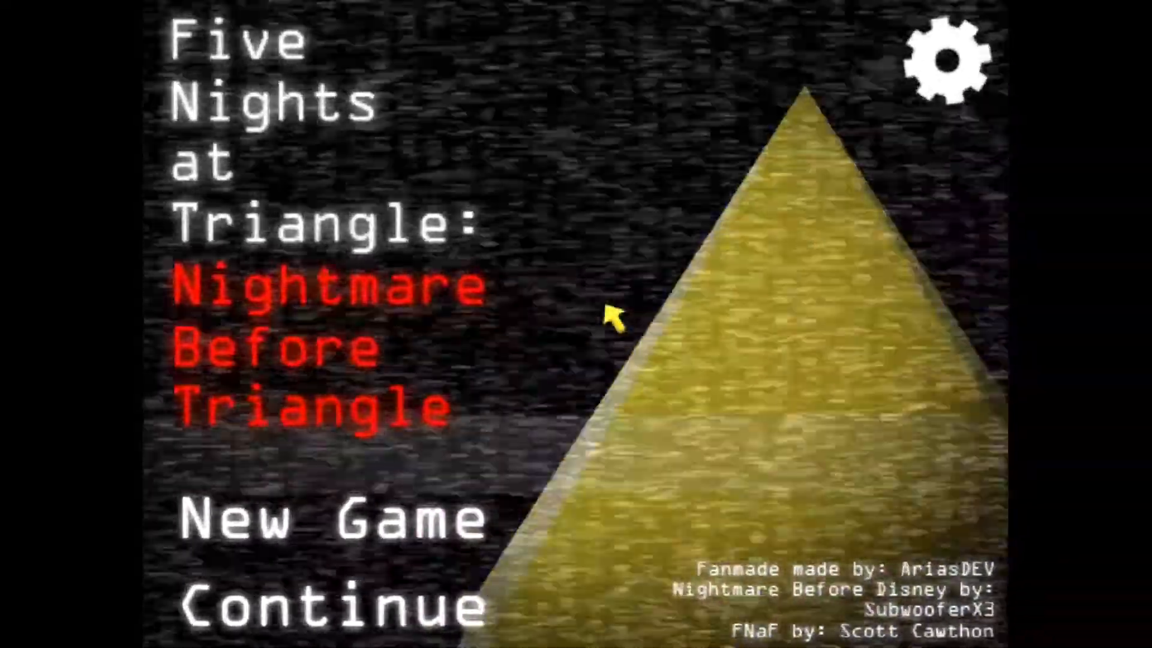
# - Continue the saved game from the title screen to resume Night 2
pyautogui.click(331, 606)
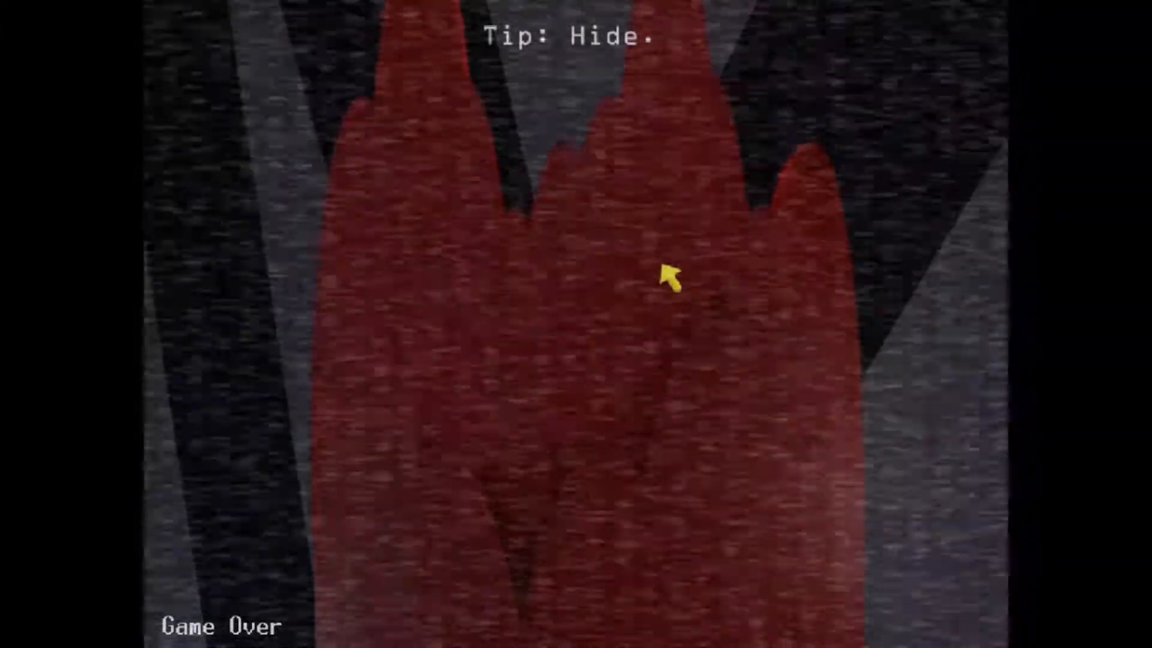
pyautogui.moveTo(588, 426)
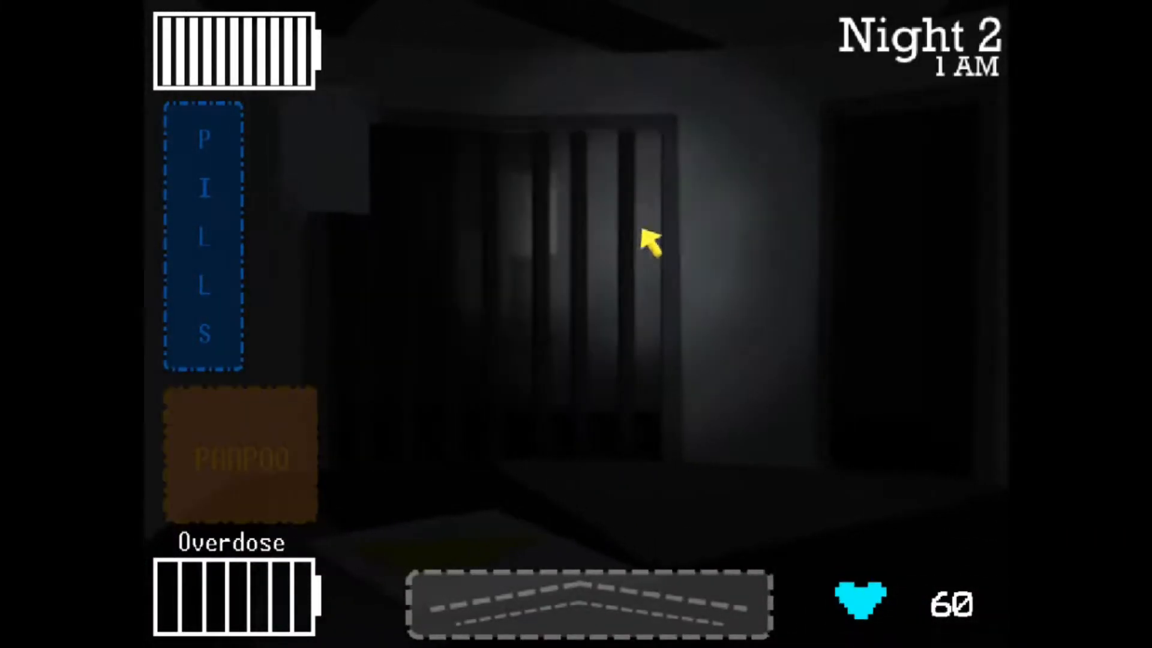
# - Photograph Hall 2 twice on Cam 01, toggling the camera monitor in between
pyautogui.click(588, 603)
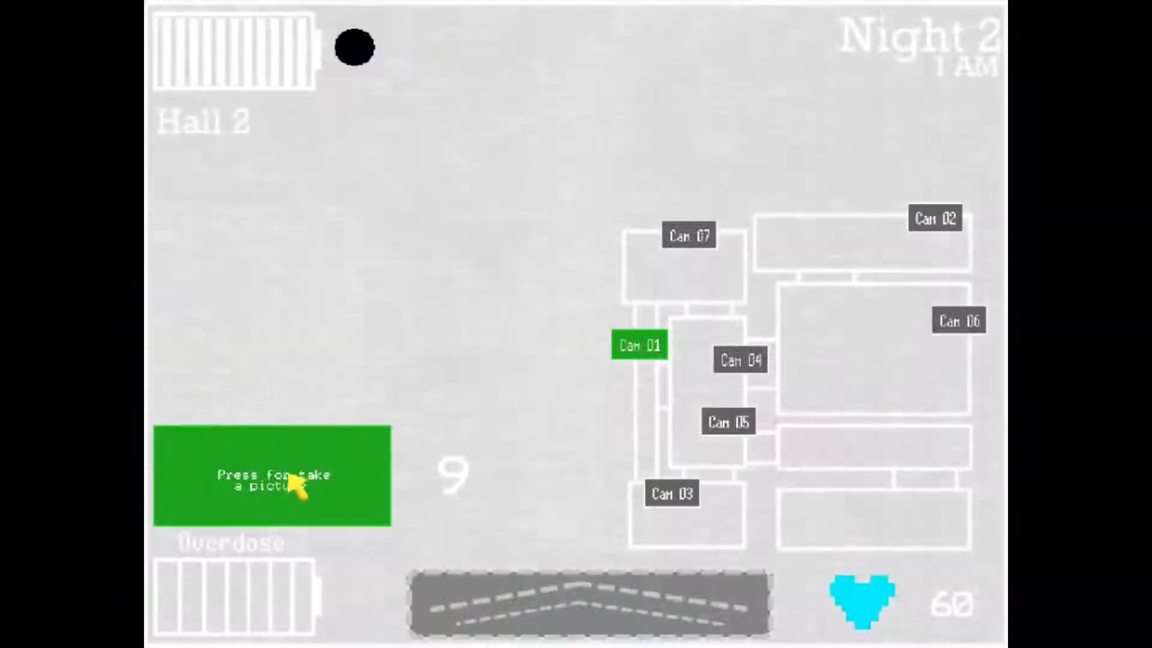
pyautogui.click(272, 476)
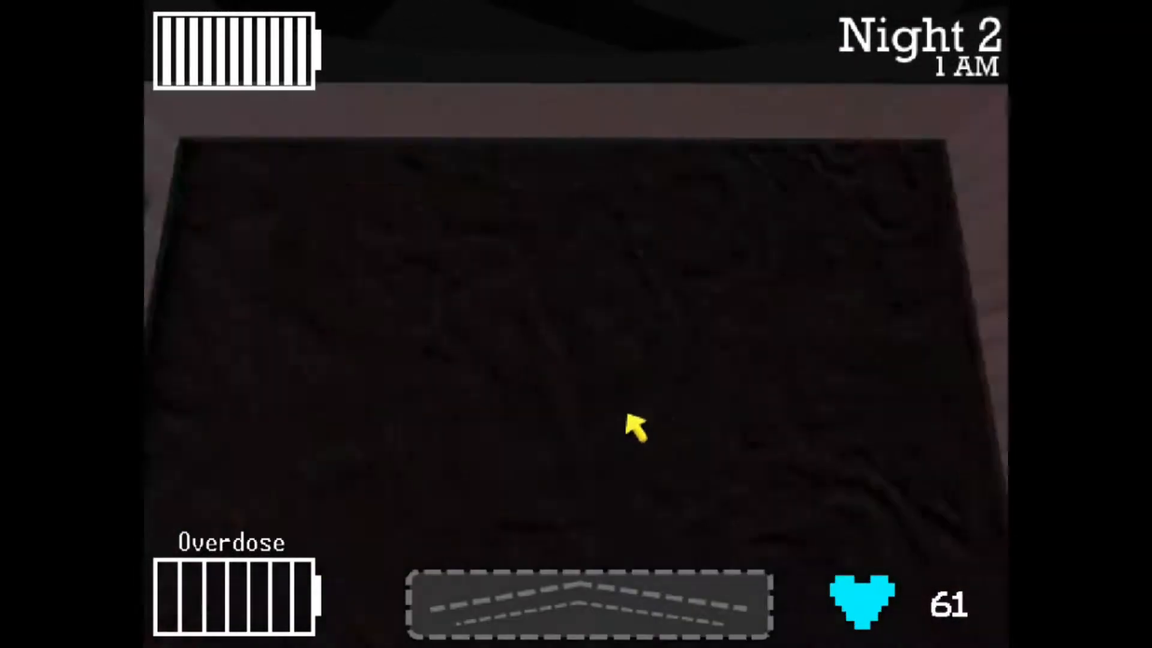
pyautogui.click(588, 603)
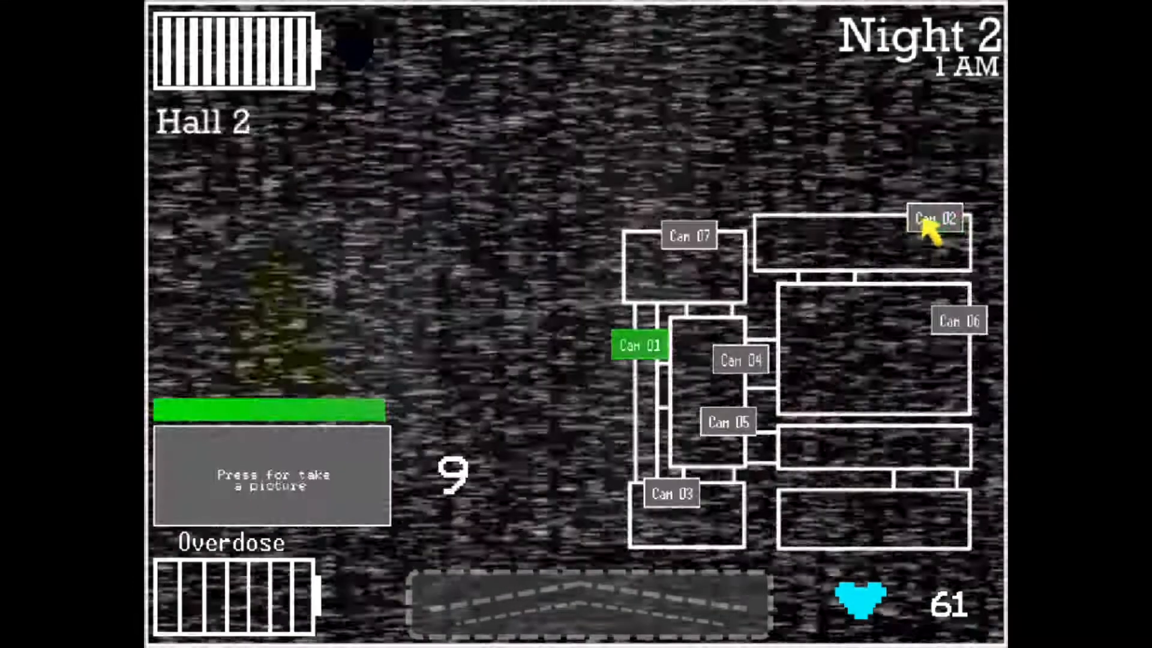
pyautogui.click(587, 602)
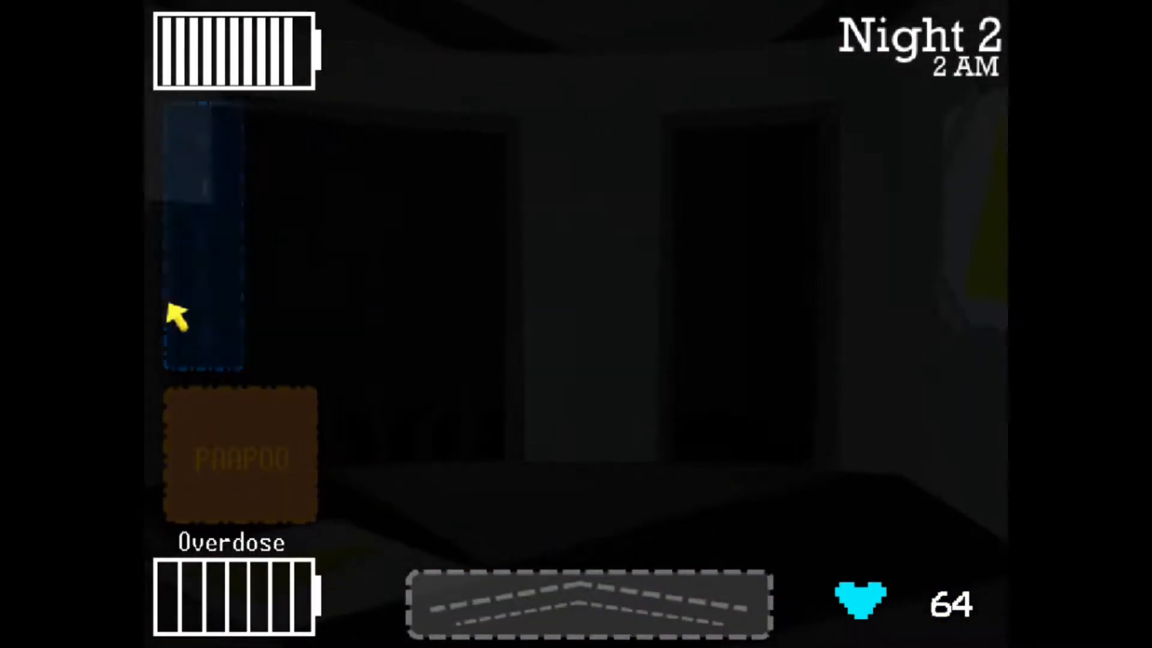
pyautogui.click(587, 603)
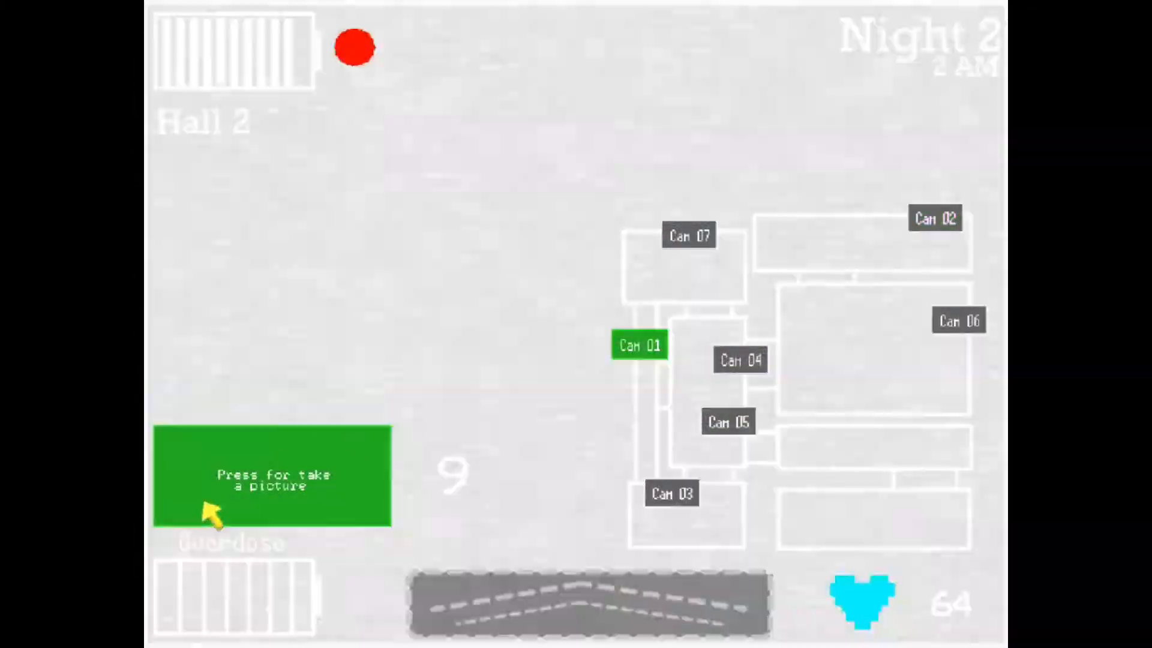
pyautogui.click(273, 476)
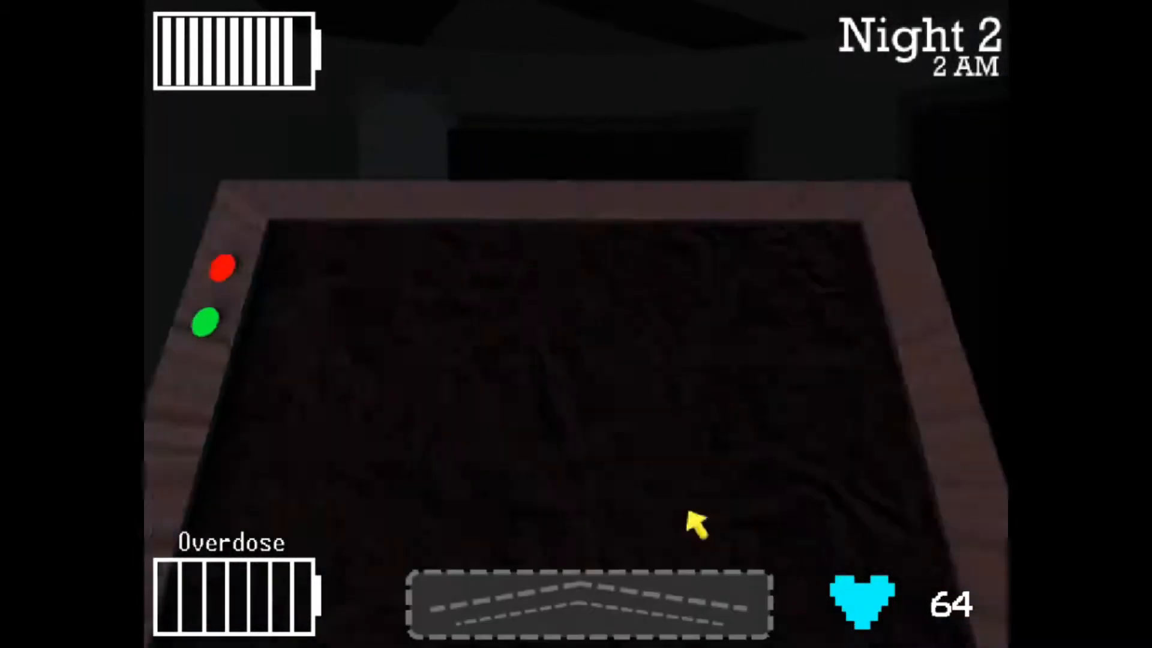
# - Regenerate the Parts n' Services random number several times on Cam 02
pyautogui.click(586, 604)
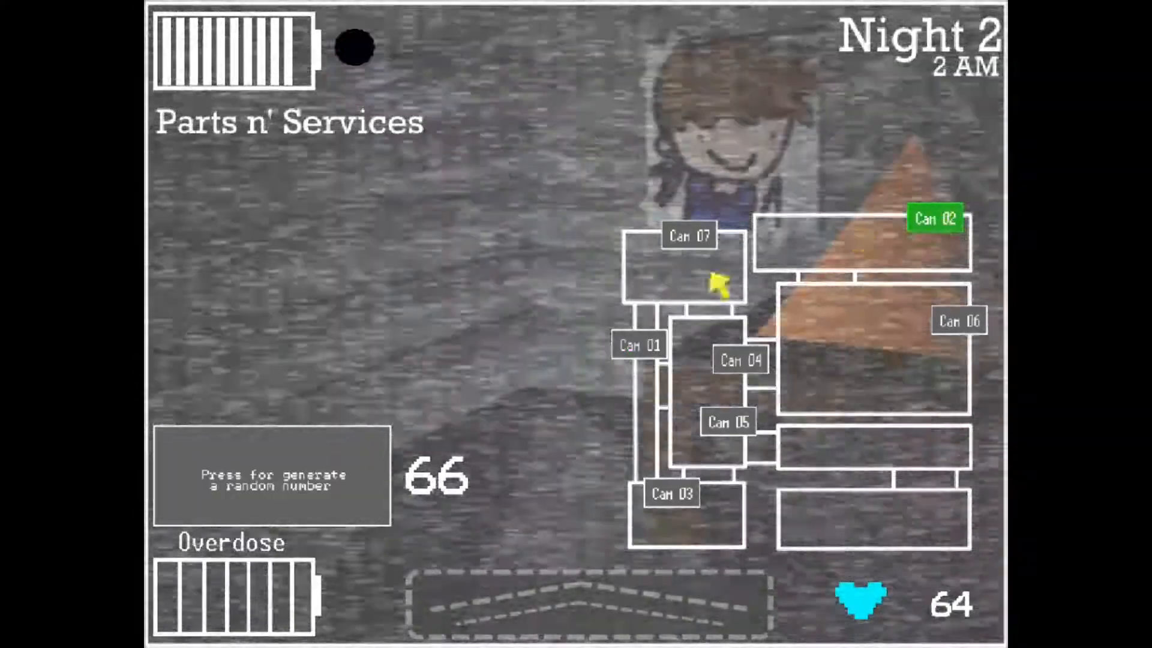
pyautogui.click(270, 476)
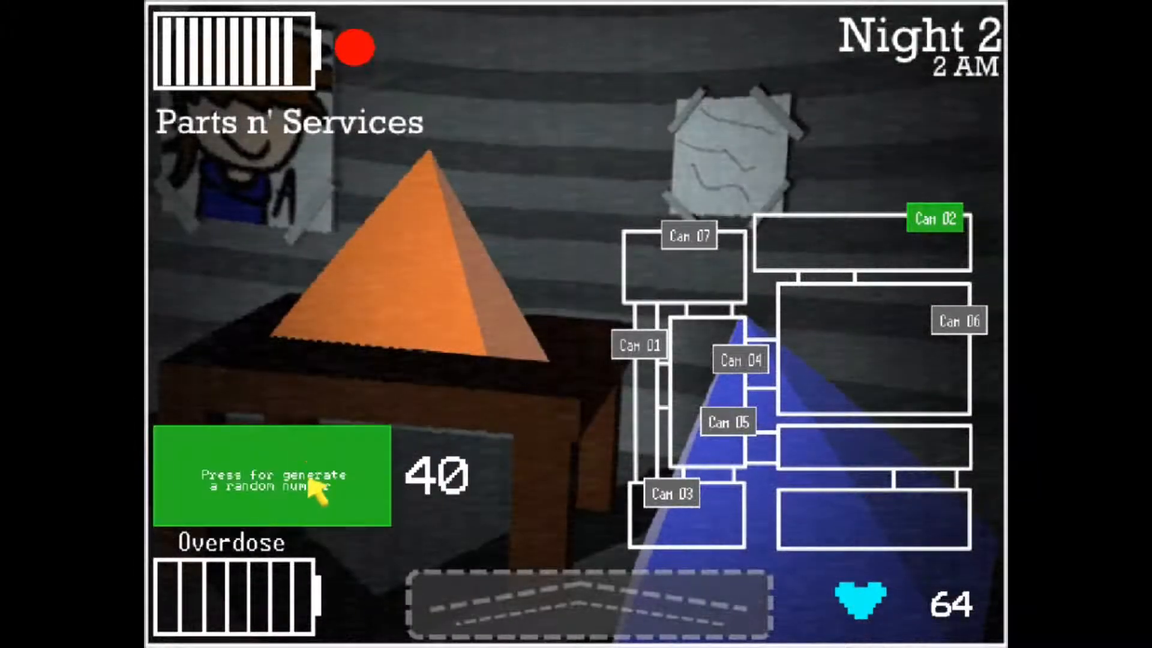
pyautogui.click(637, 345)
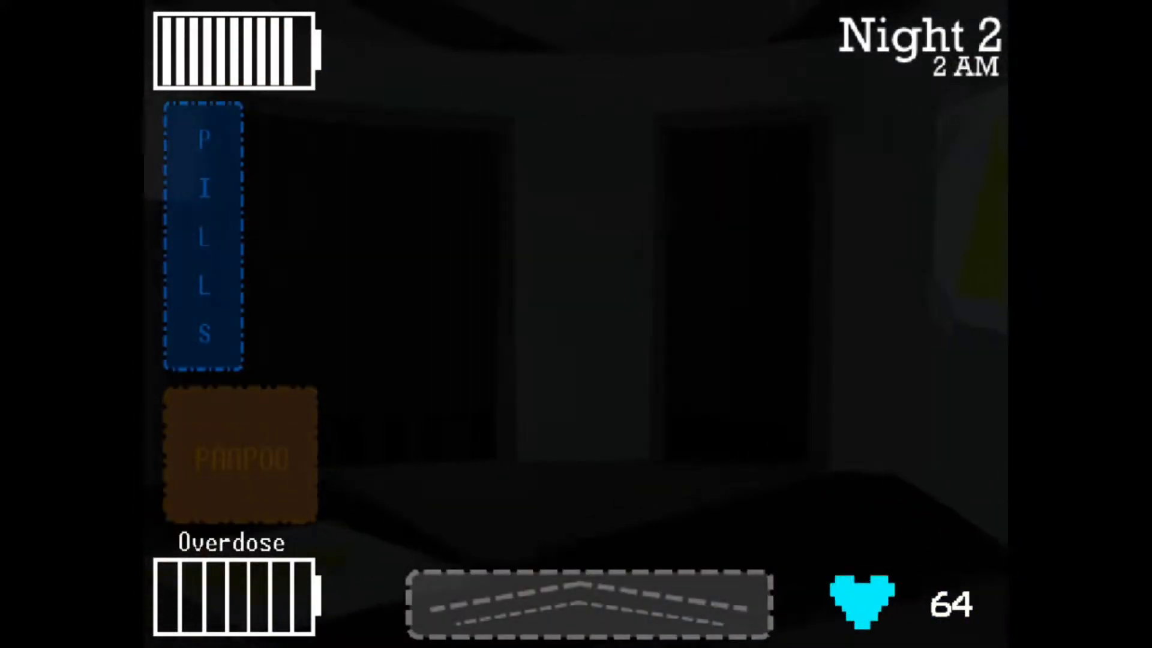
pyautogui.click(588, 603)
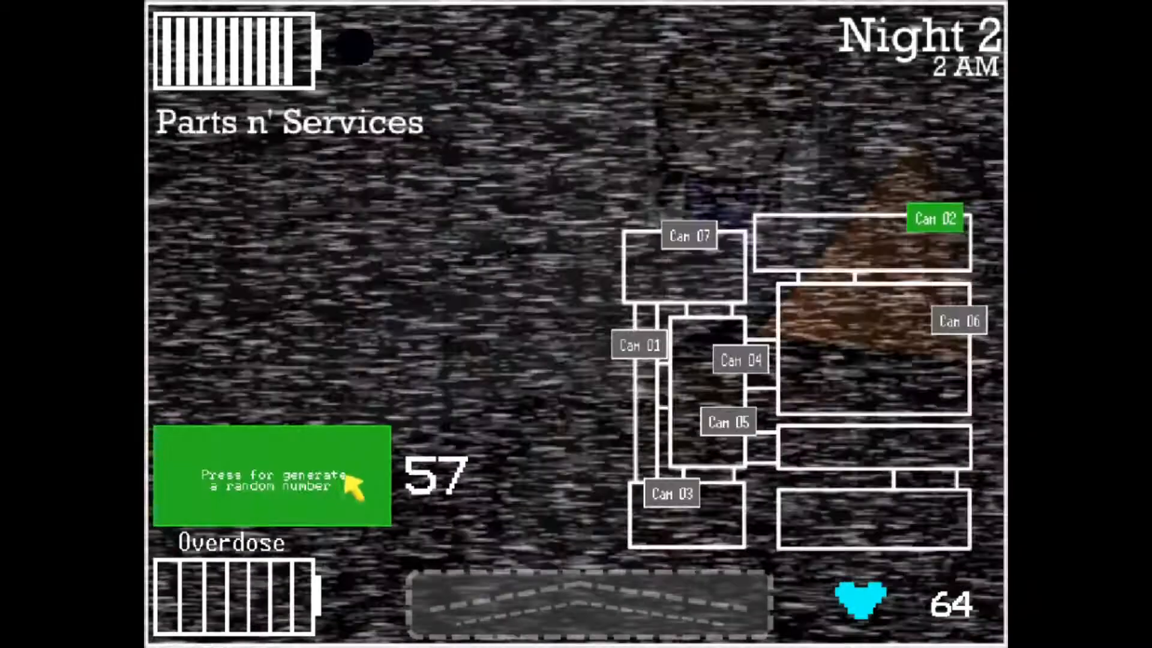
pyautogui.click(271, 475)
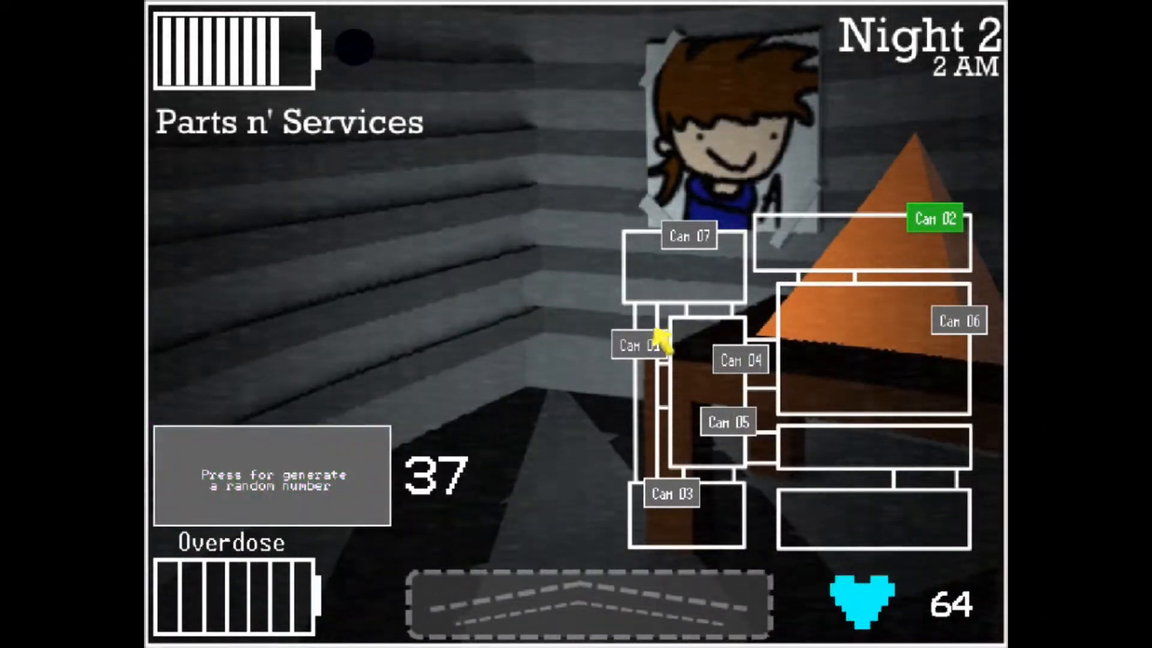
pyautogui.click(271, 475)
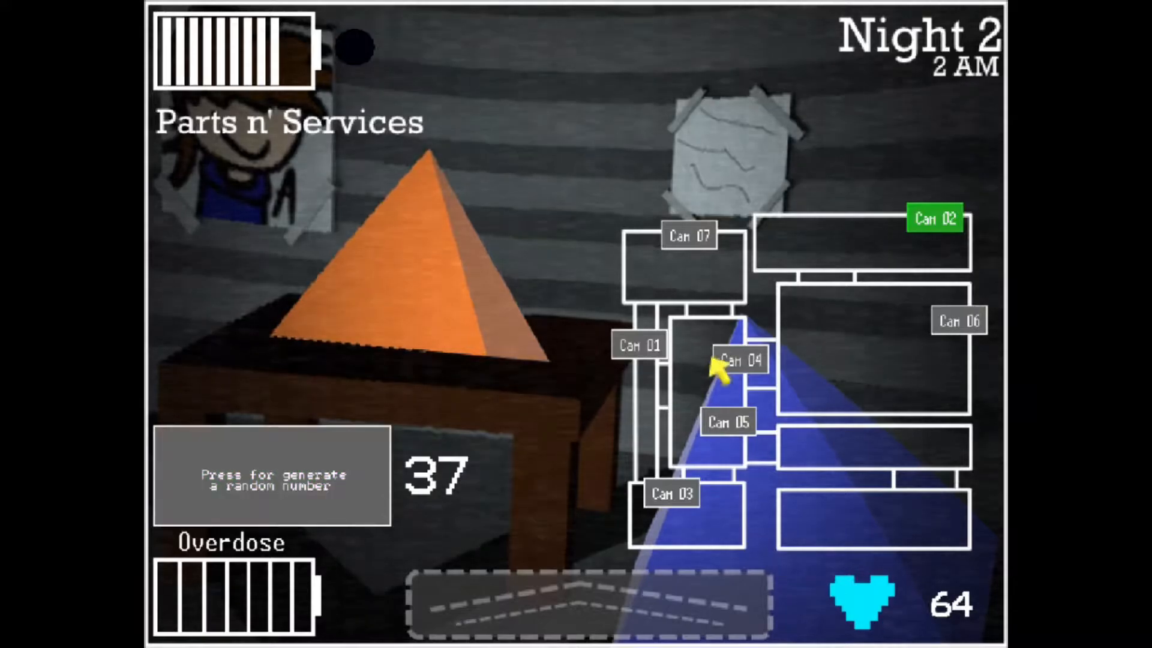
# - Shine the flashlight at the office doorway, then bring the Hall 2 feed back up
pyautogui.click(273, 474)
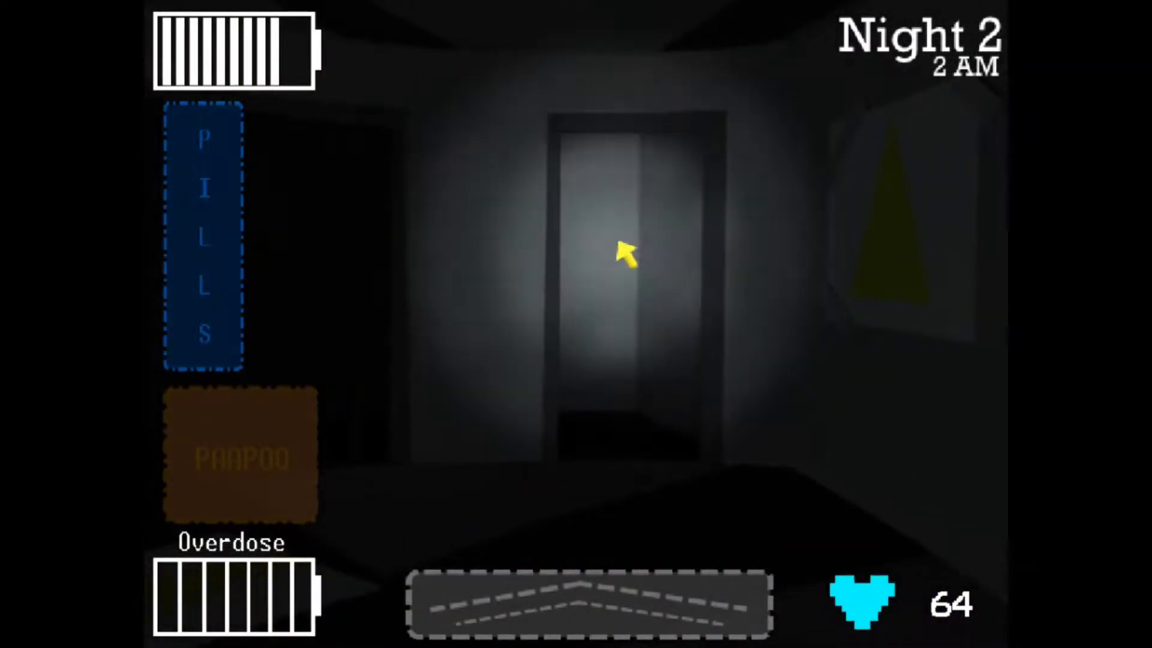
pyautogui.click(588, 604)
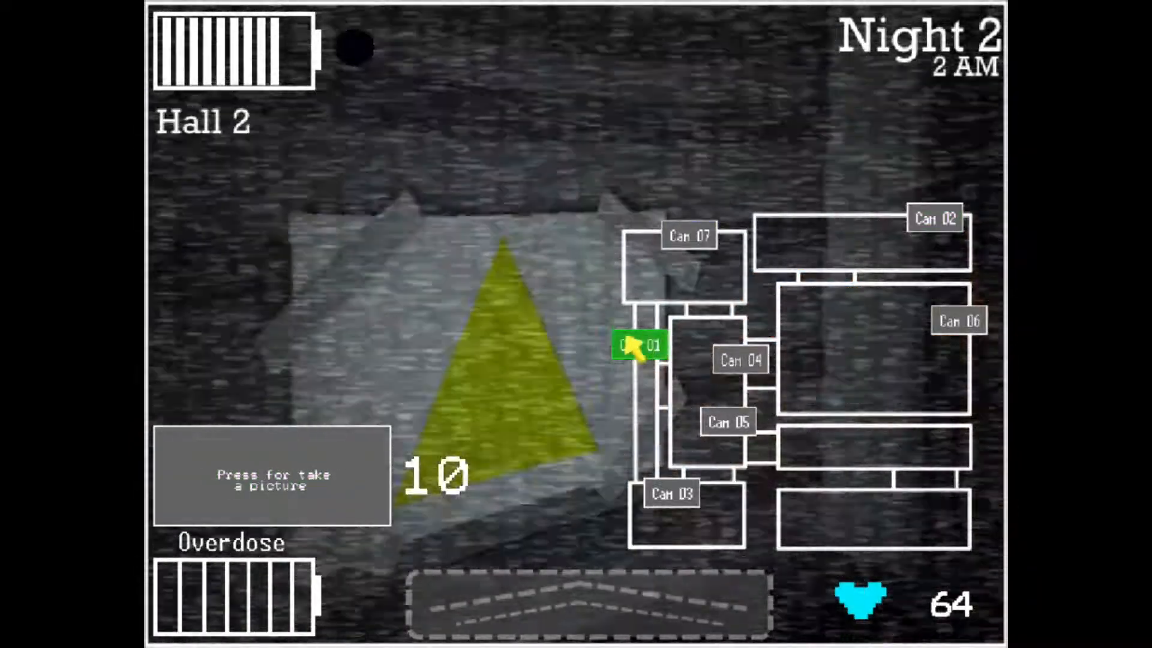
# - Regenerate the Parts n' Services number, photograph Hall 2, and close the monitor
pyautogui.click(934, 217)
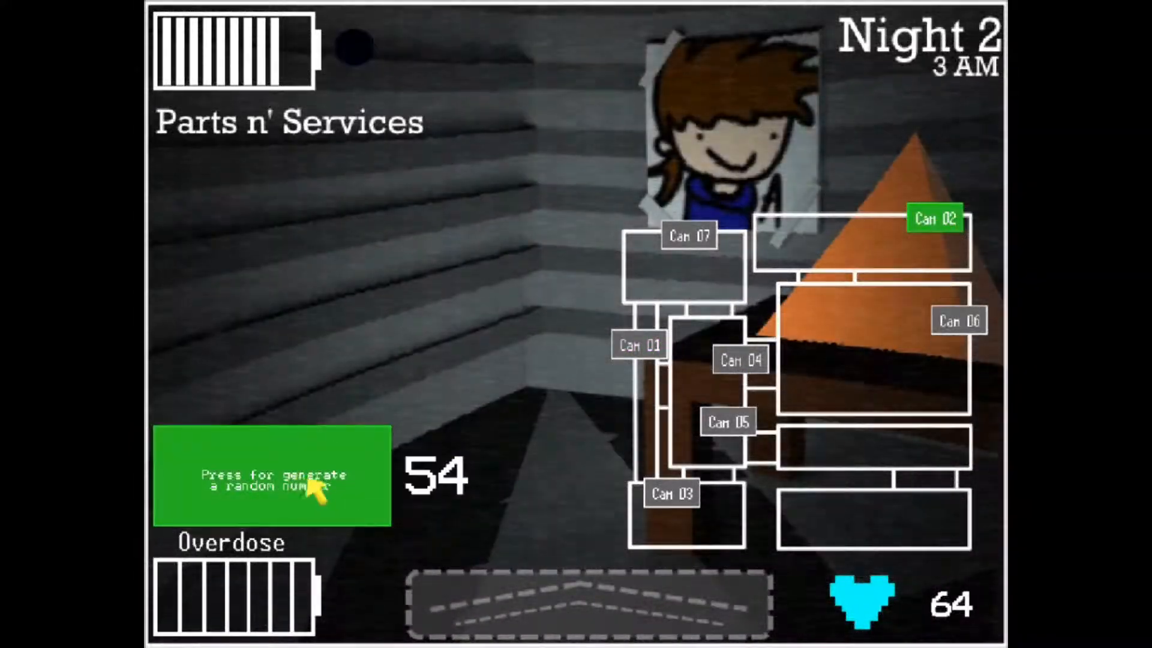
pyautogui.click(639, 345)
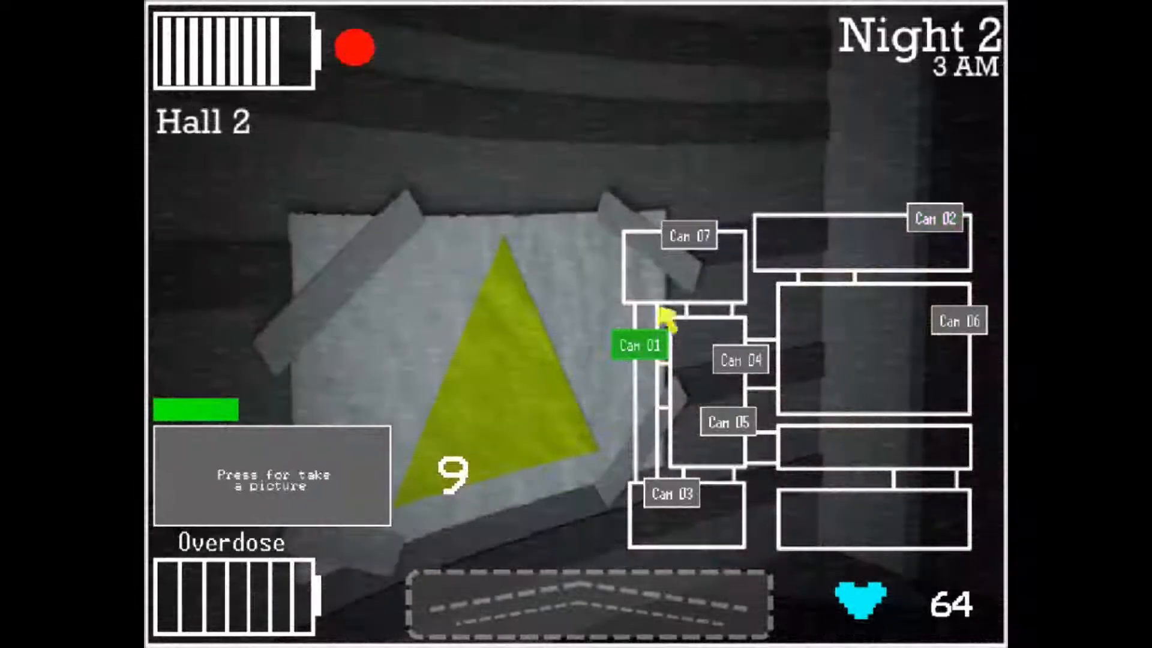
pyautogui.click(934, 218)
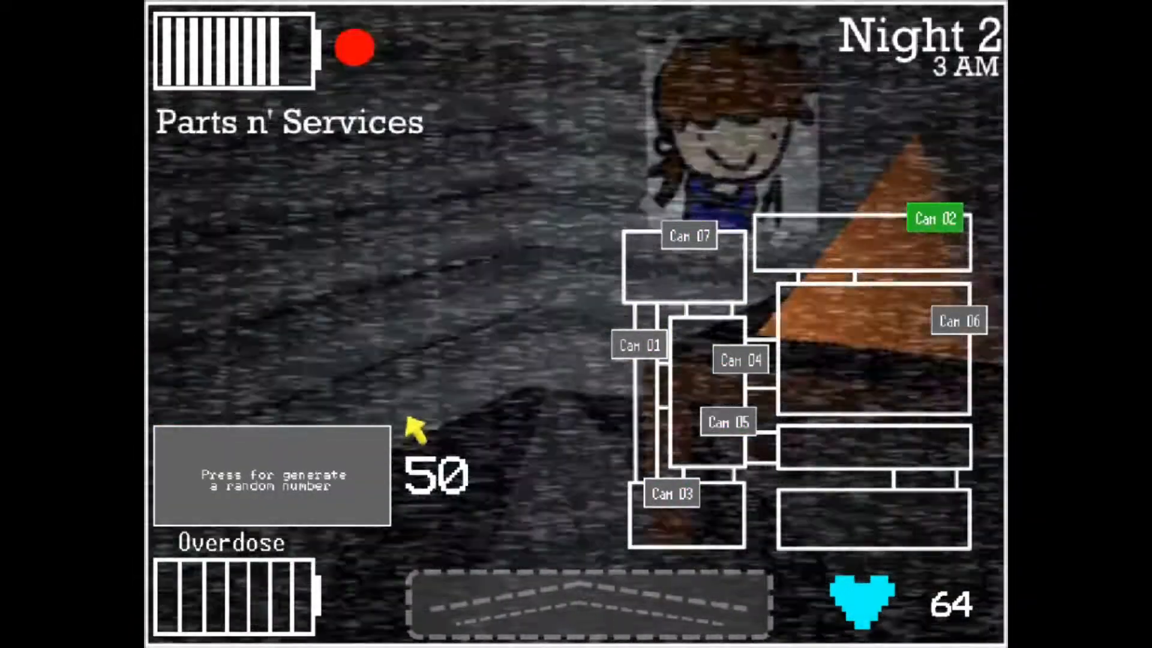
pyautogui.click(588, 603)
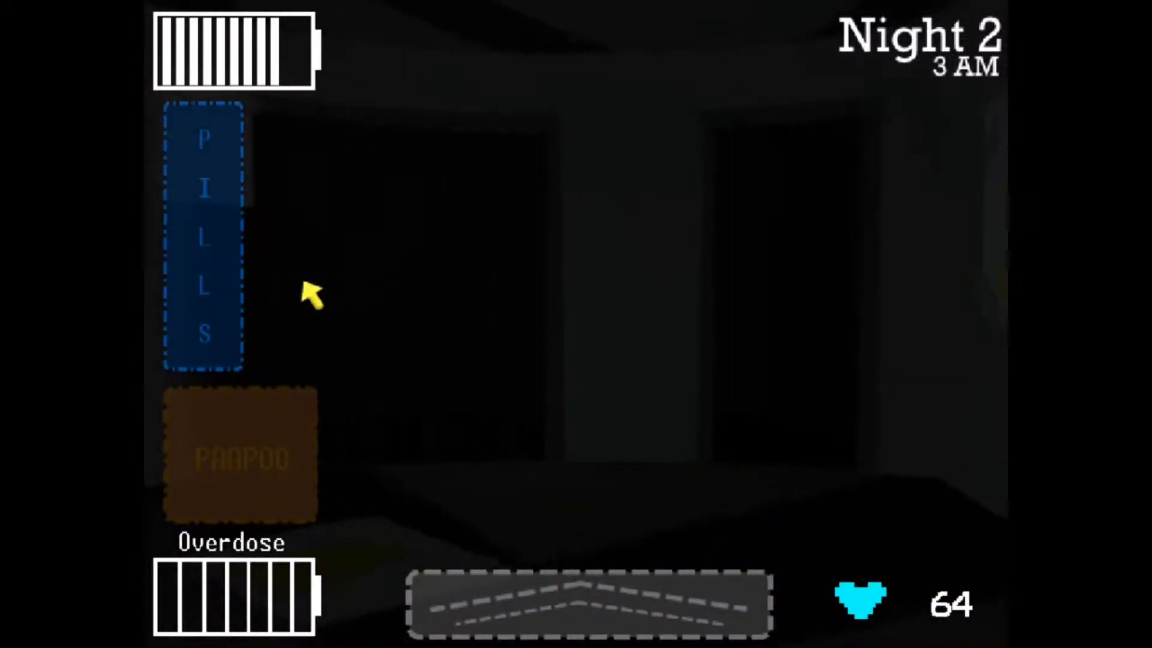
pyautogui.click(588, 603)
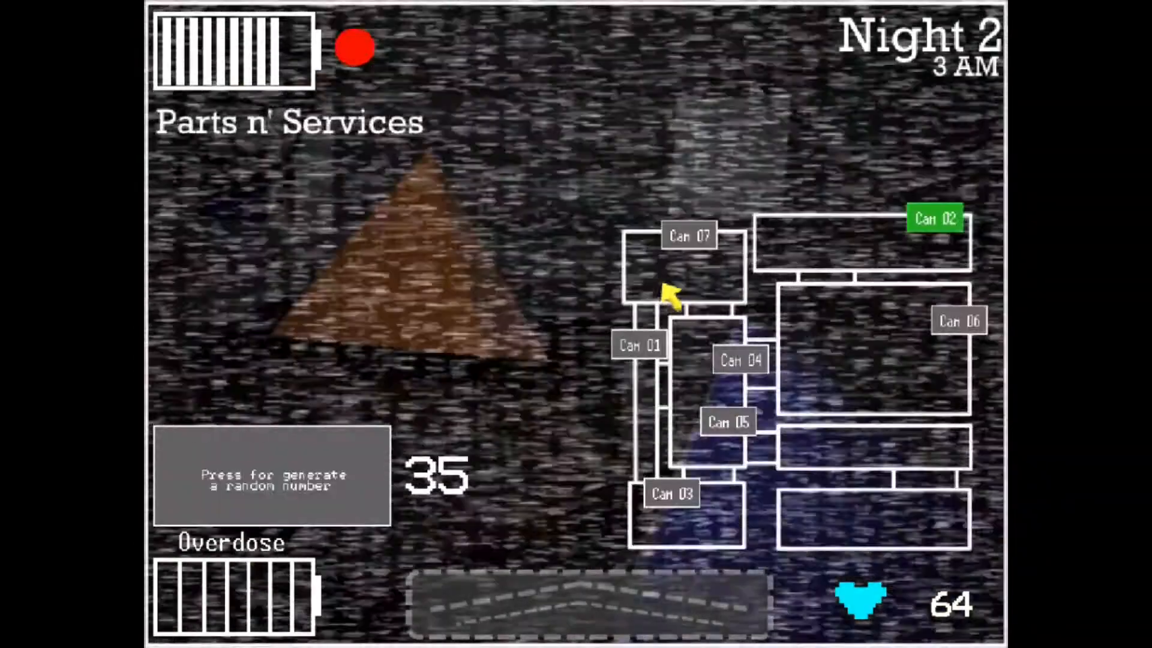
pyautogui.click(271, 474)
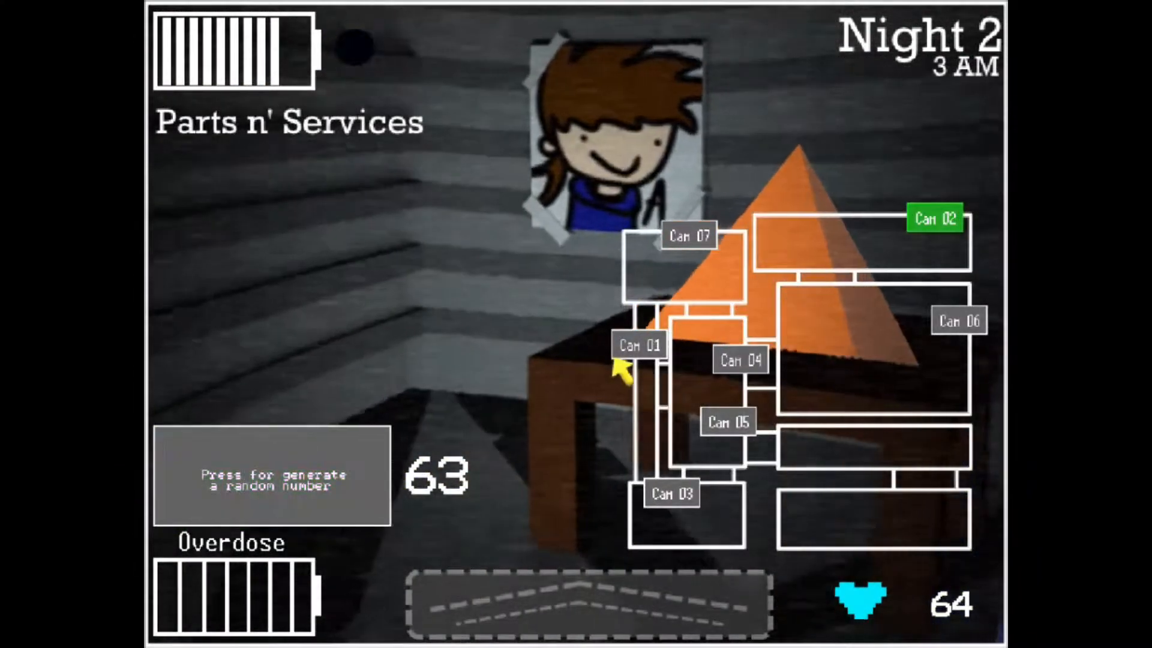
# - Check another feed, flashlight the right doorway, and look back up to the office at 3 AM
pyautogui.click(935, 219)
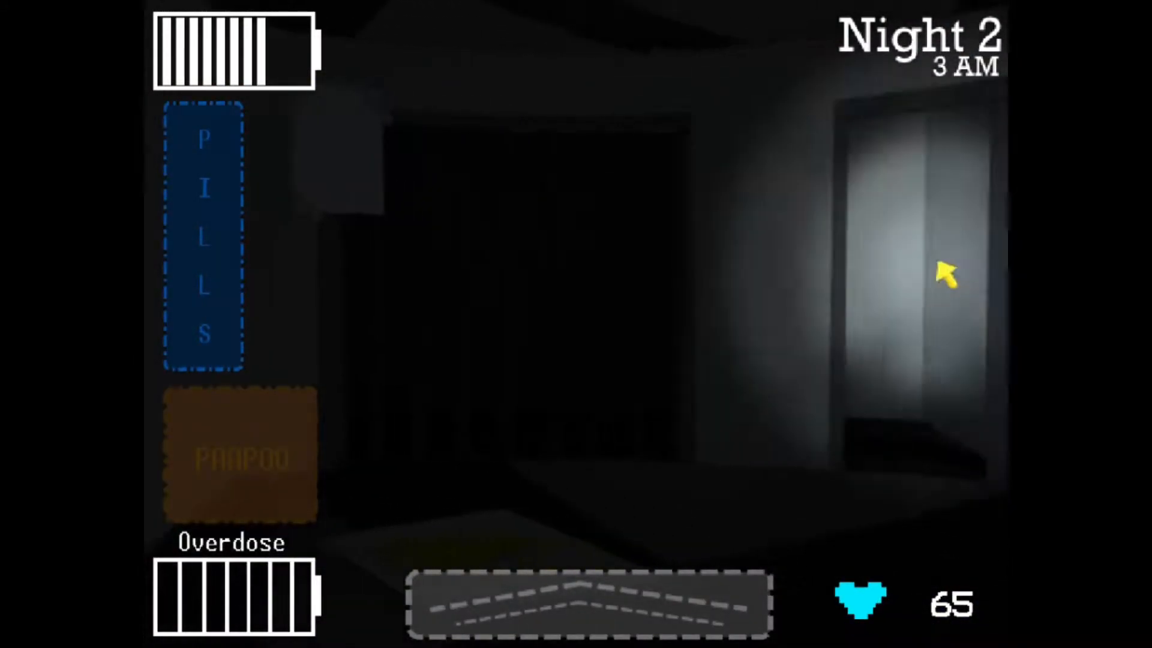
pyautogui.click(588, 603)
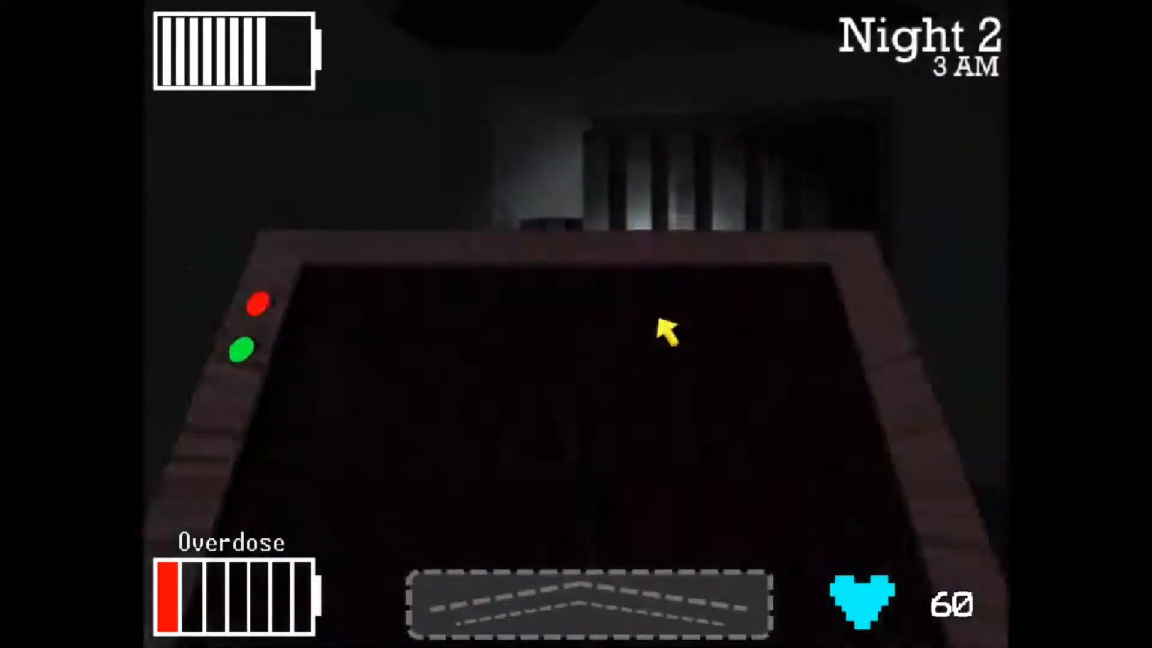
pyautogui.click(588, 604)
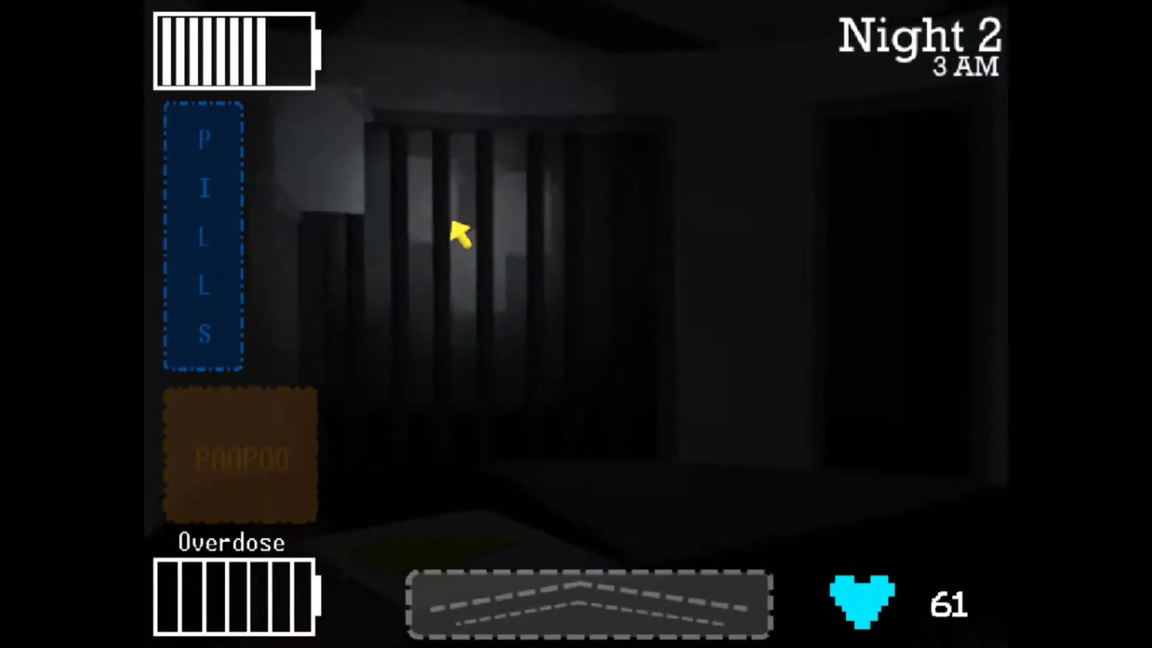
# - Regenerate the Parts n' Services number twice while checking the Hall 2 feed
pyautogui.click(586, 603)
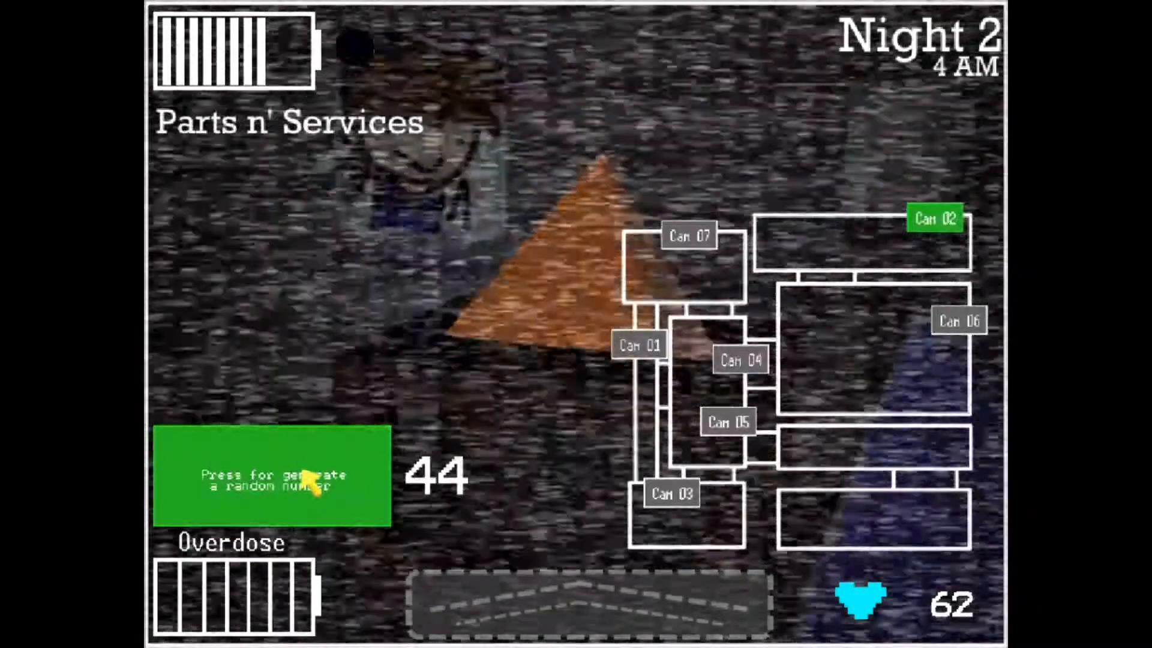
pyautogui.click(638, 345)
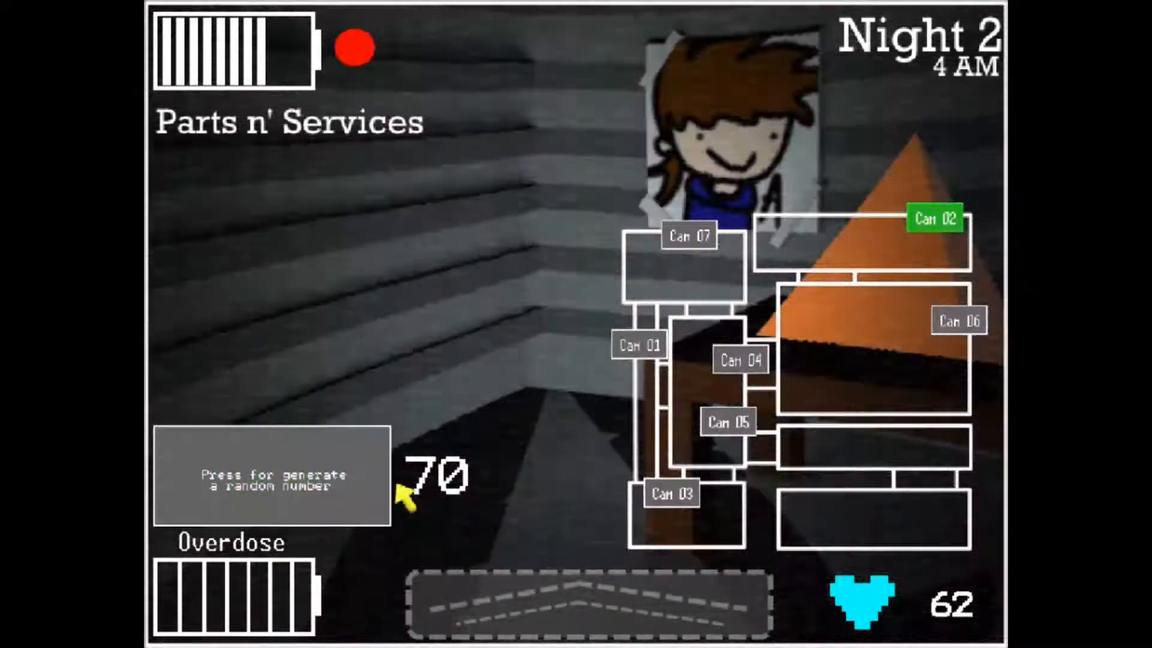
pyautogui.click(637, 345)
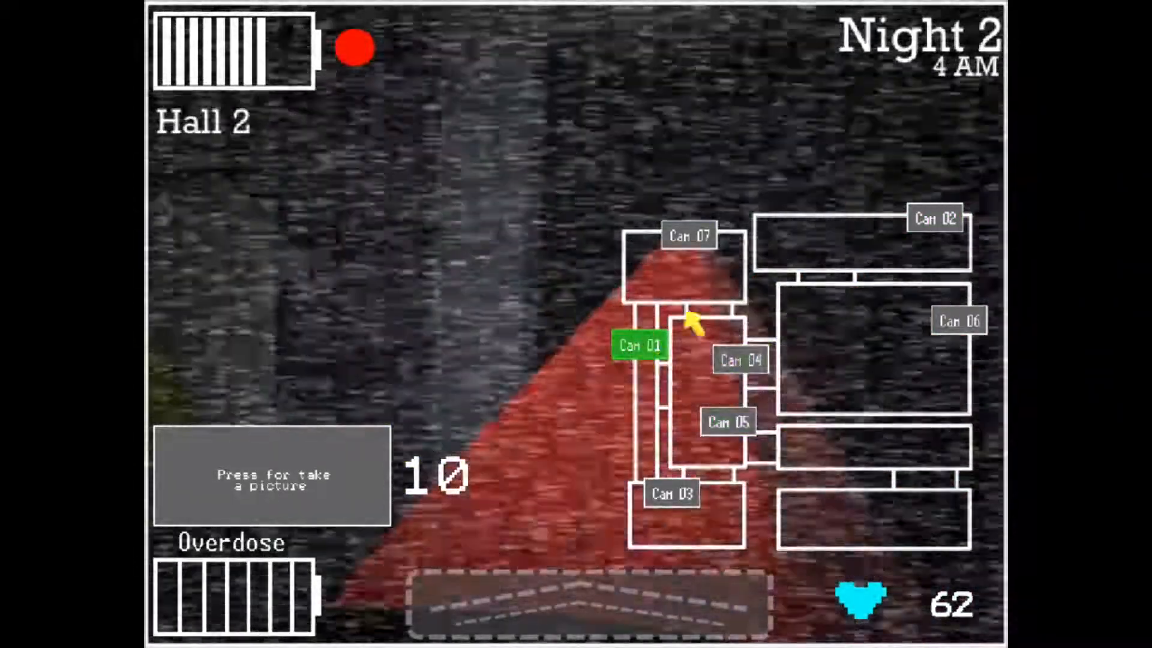
pyautogui.click(934, 219)
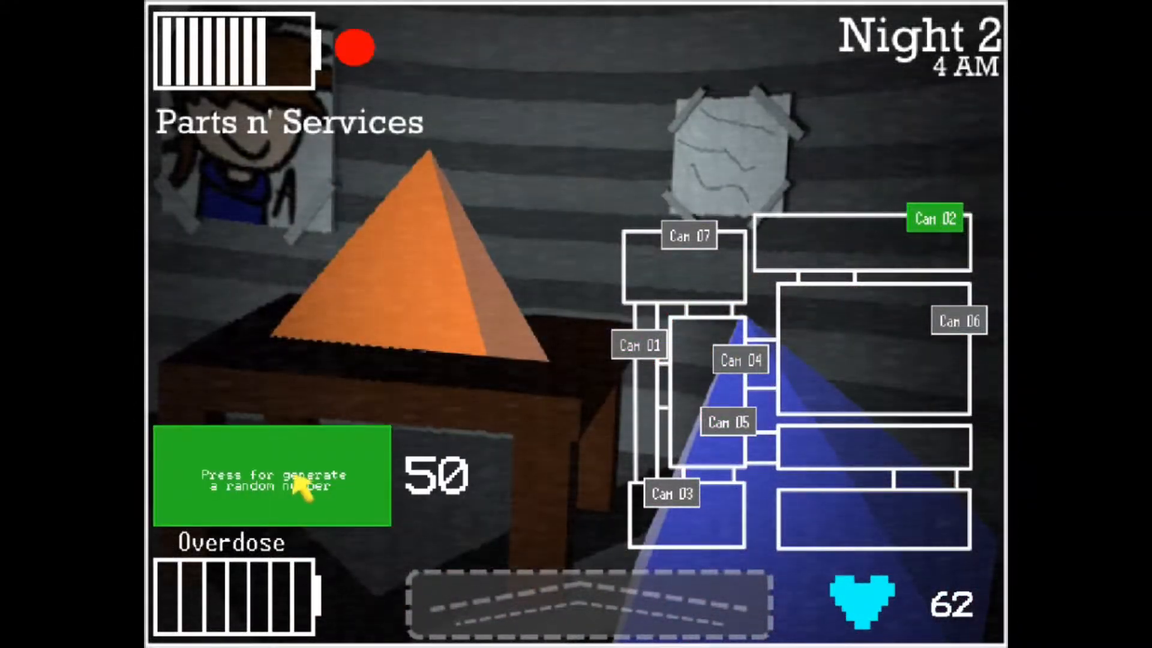
pyautogui.click(273, 477)
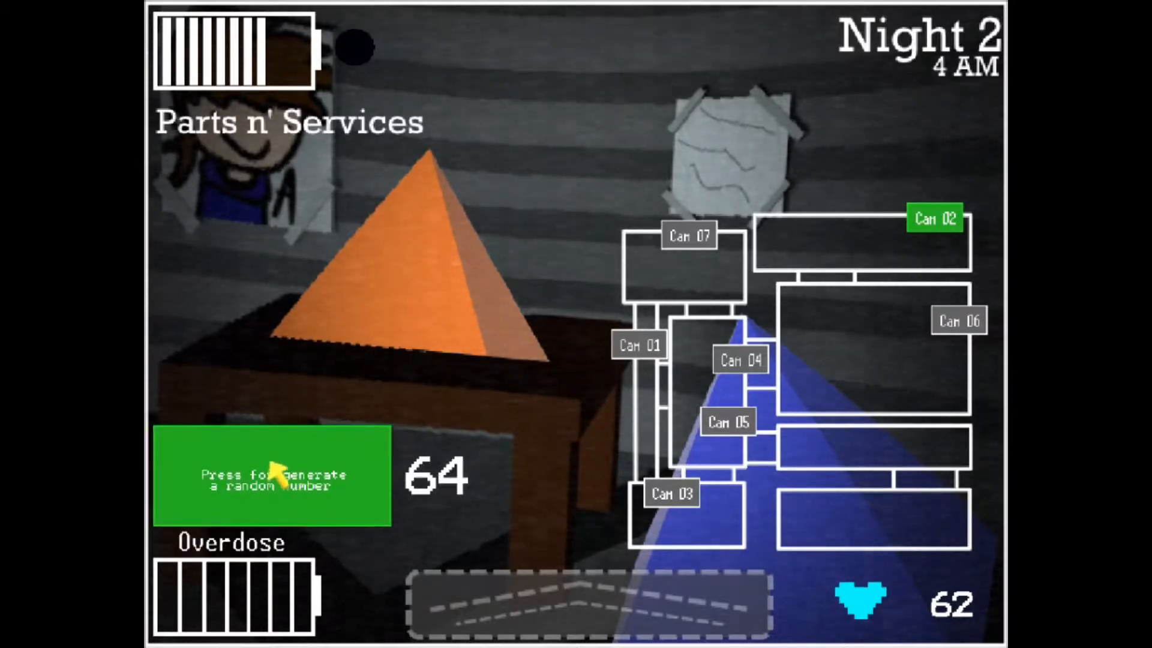
# - Cycle Hall 1, Parts n' Services and Storage Room feeds until Night 2 ends at the title screen
pyautogui.click(727, 421)
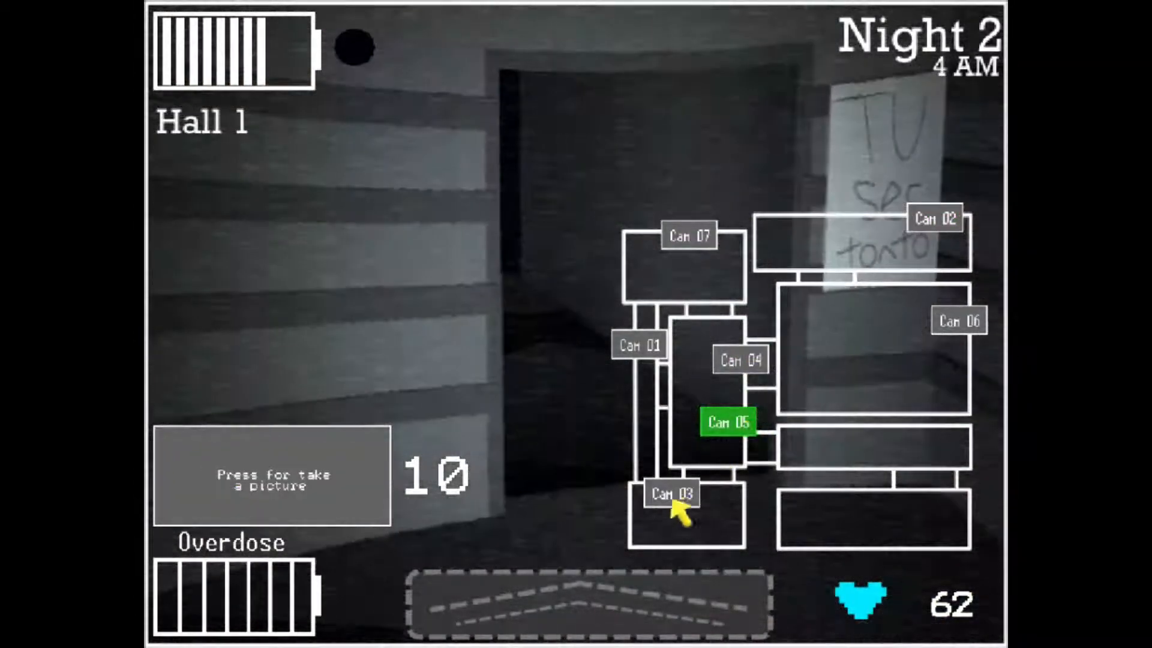
pyautogui.click(935, 218)
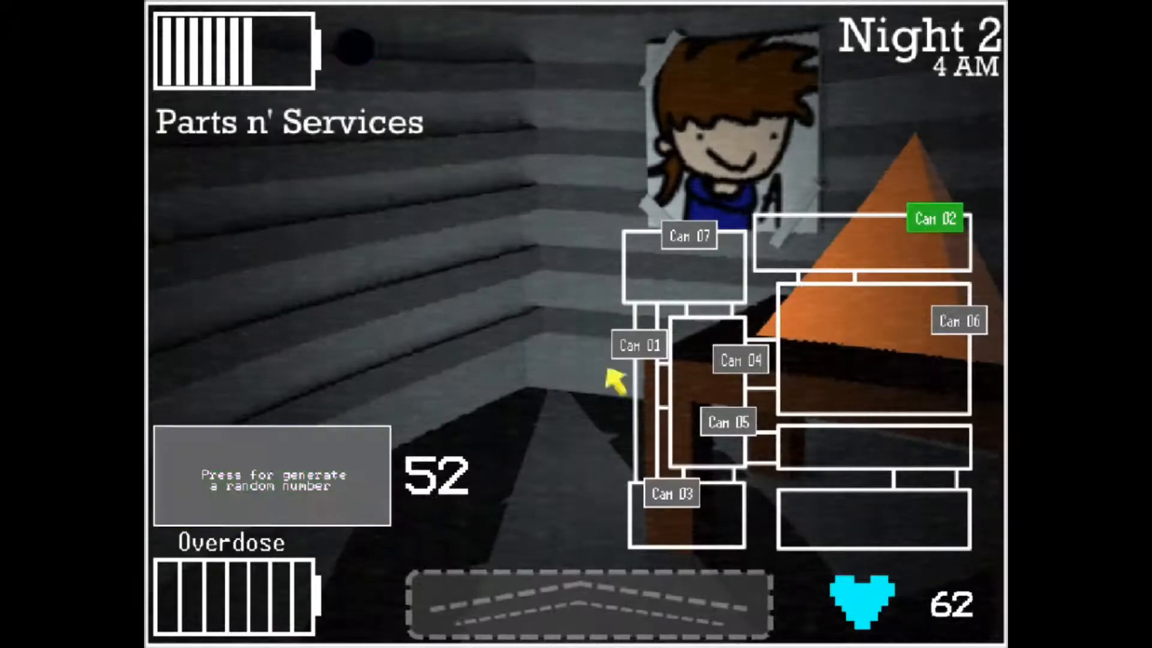
pyautogui.click(637, 346)
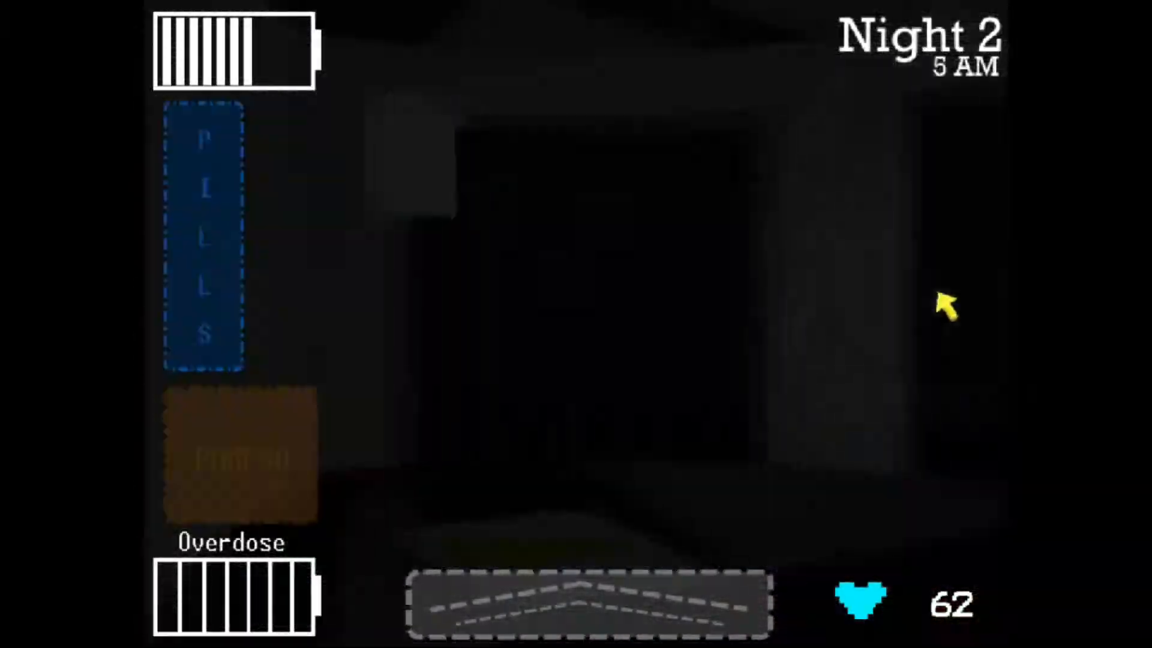
pyautogui.click(586, 602)
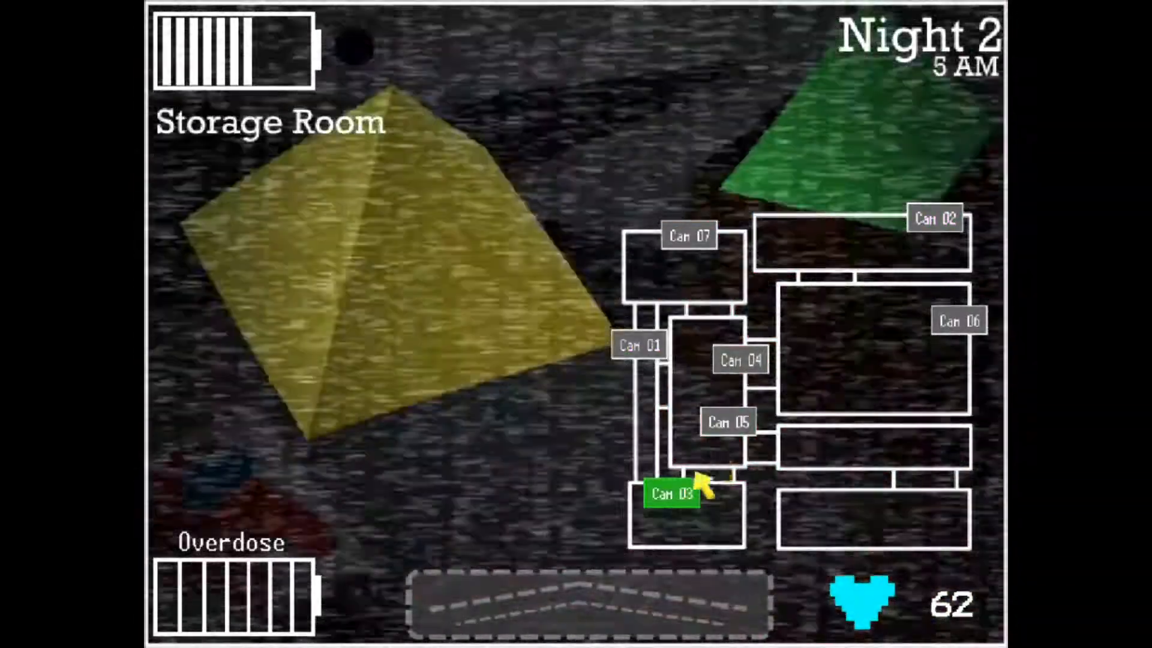
pyautogui.click(934, 219)
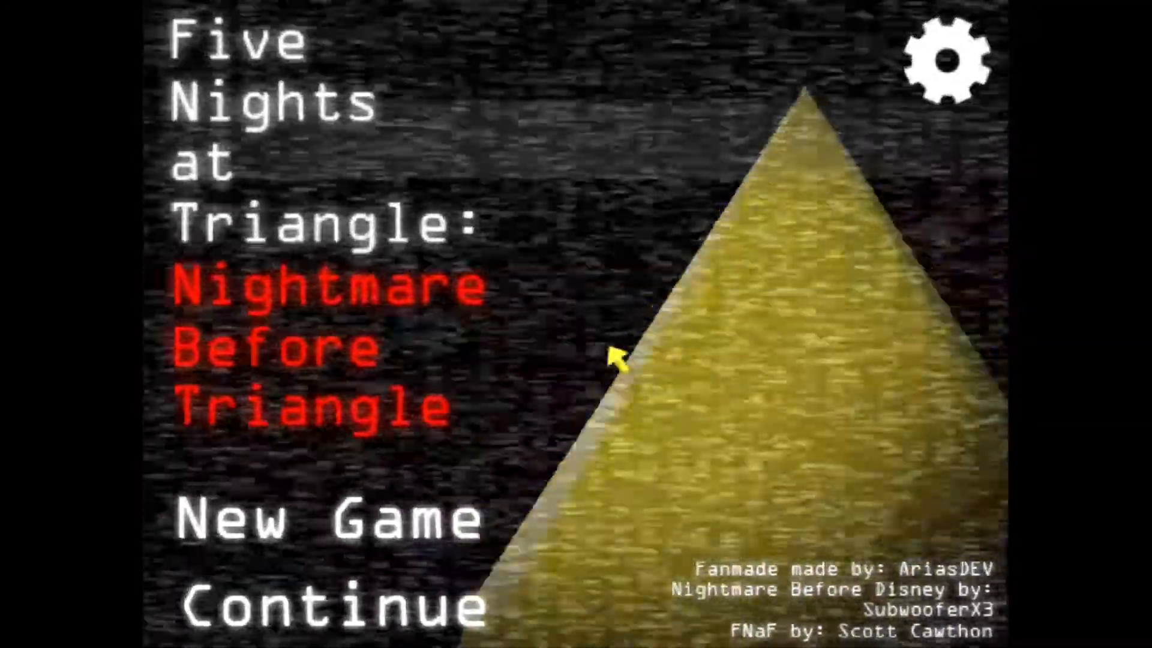
# - Continue into Night 3, generate a random number and check the Storage Room feed
pyautogui.click(331, 602)
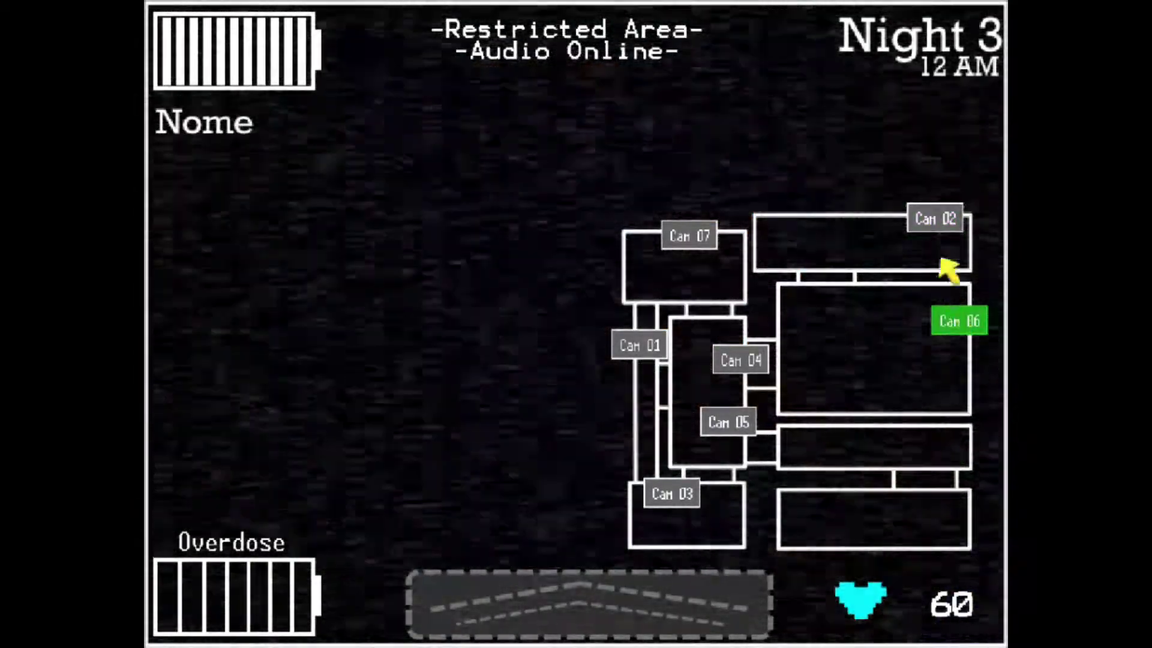
pyautogui.click(587, 604)
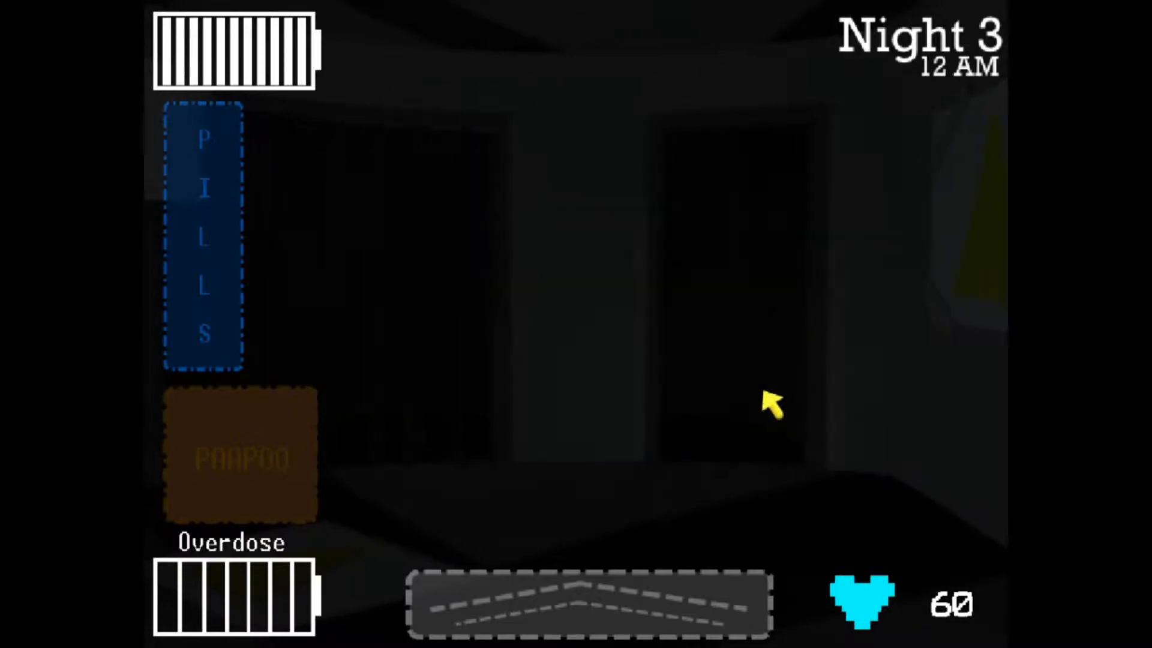
pyautogui.moveTo(816, 294)
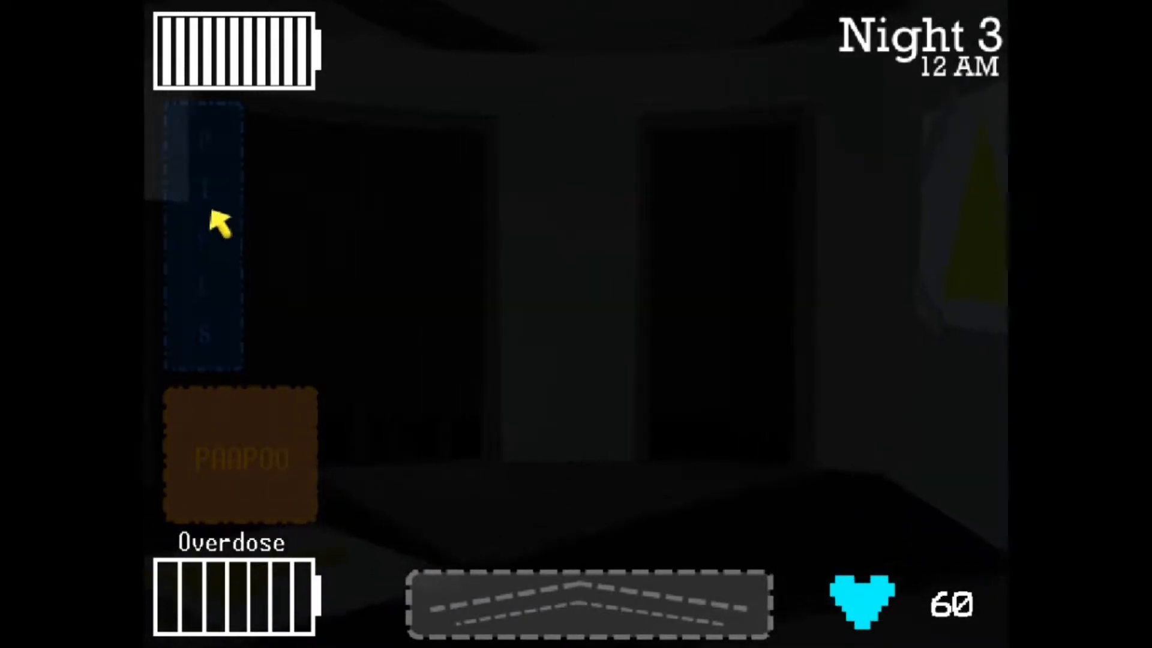
pyautogui.moveTo(408, 224)
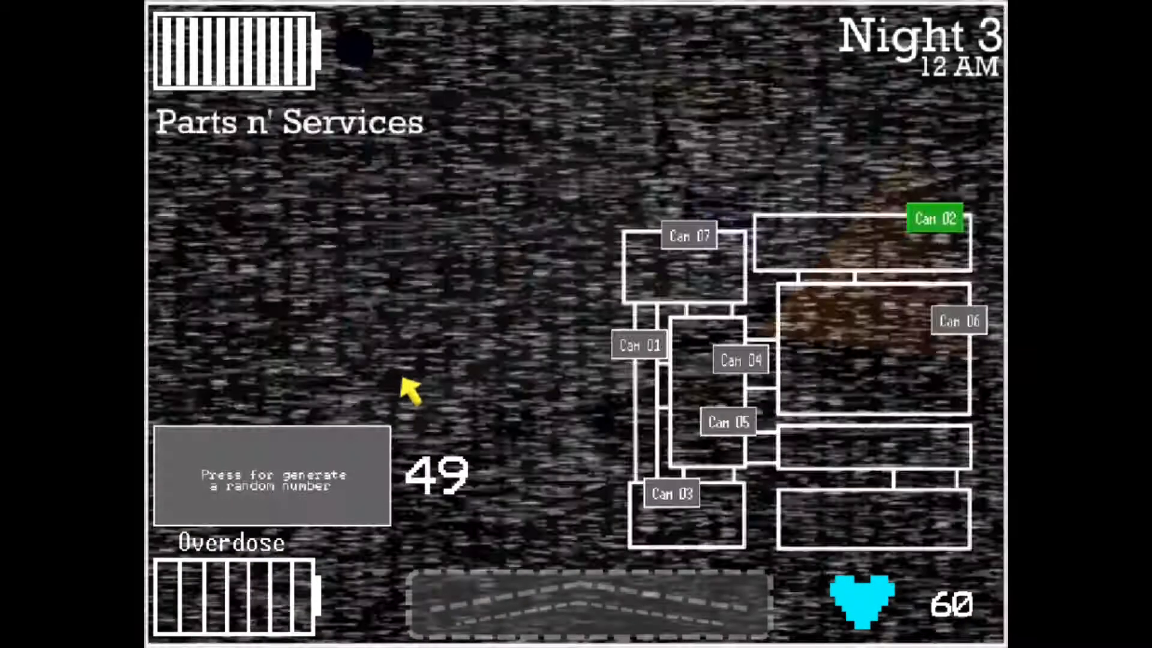
pyautogui.click(588, 604)
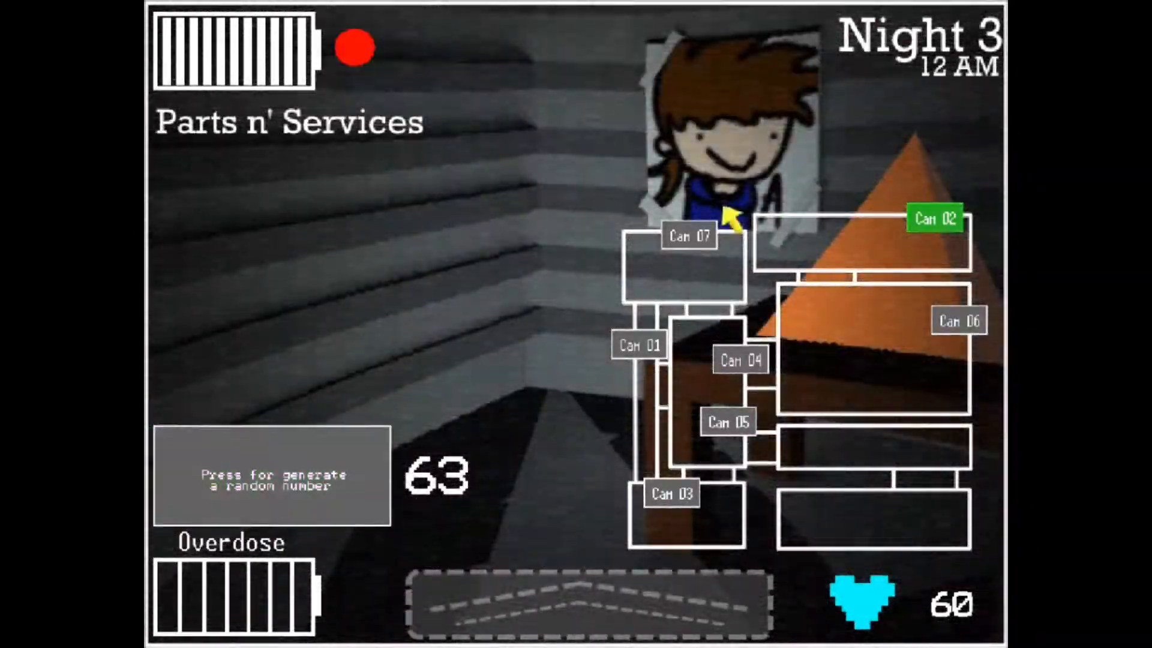
pyautogui.click(671, 494)
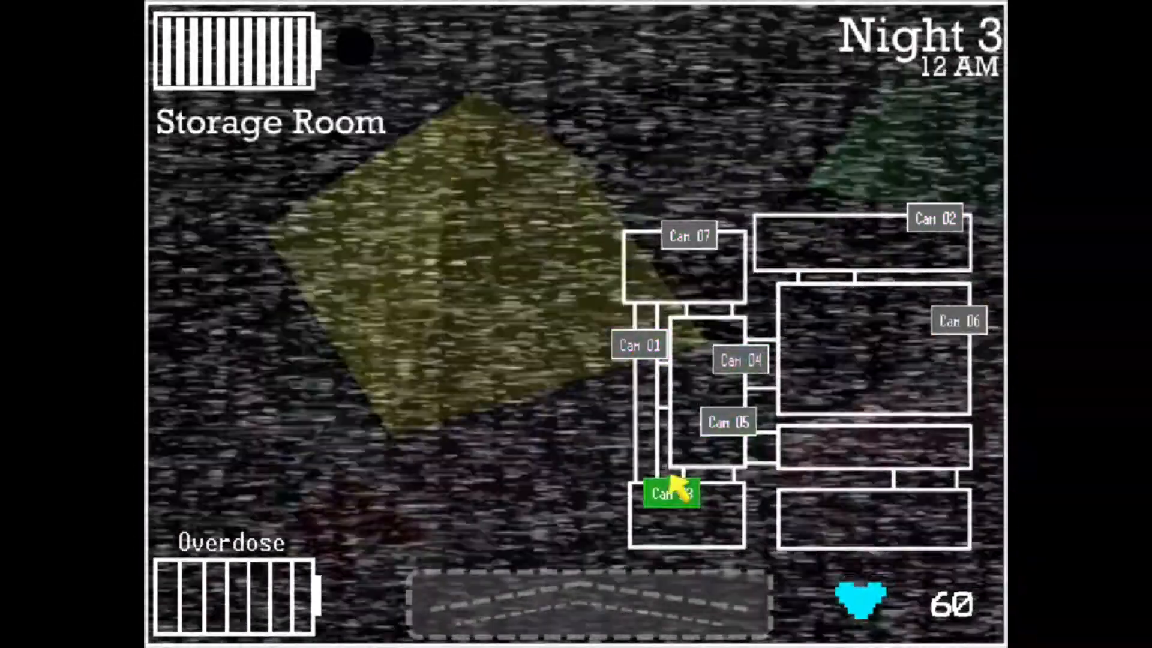
pyautogui.click(935, 219)
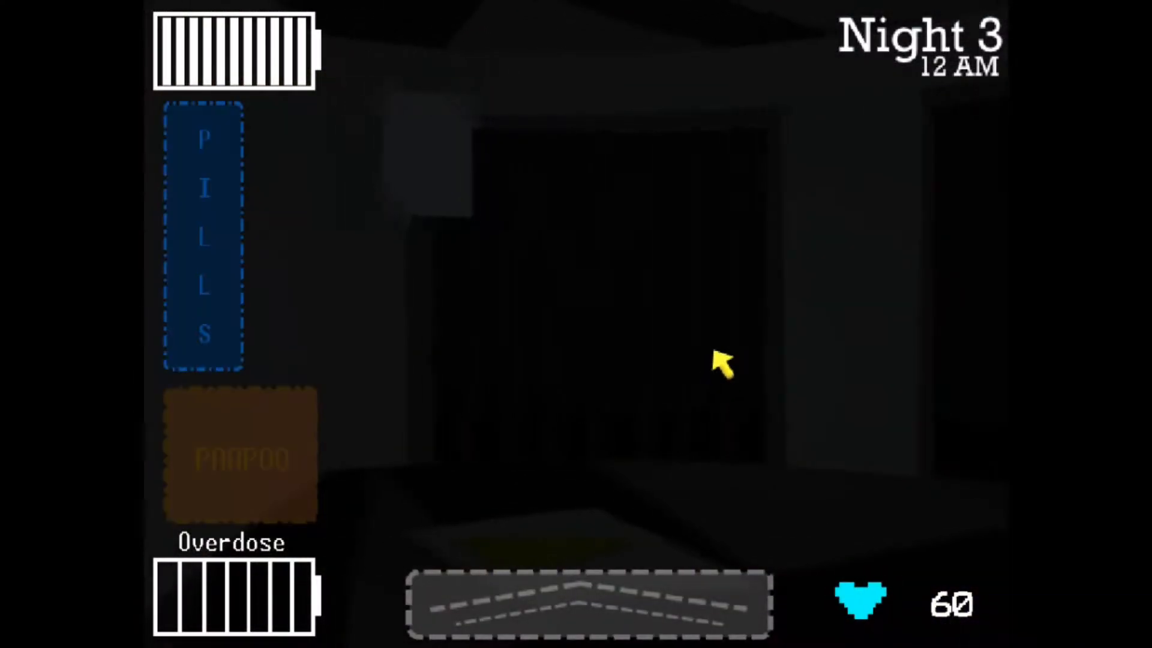
# - Regenerate the number again, check the restricted area feed, and bring up Hall 2
pyautogui.click(587, 604)
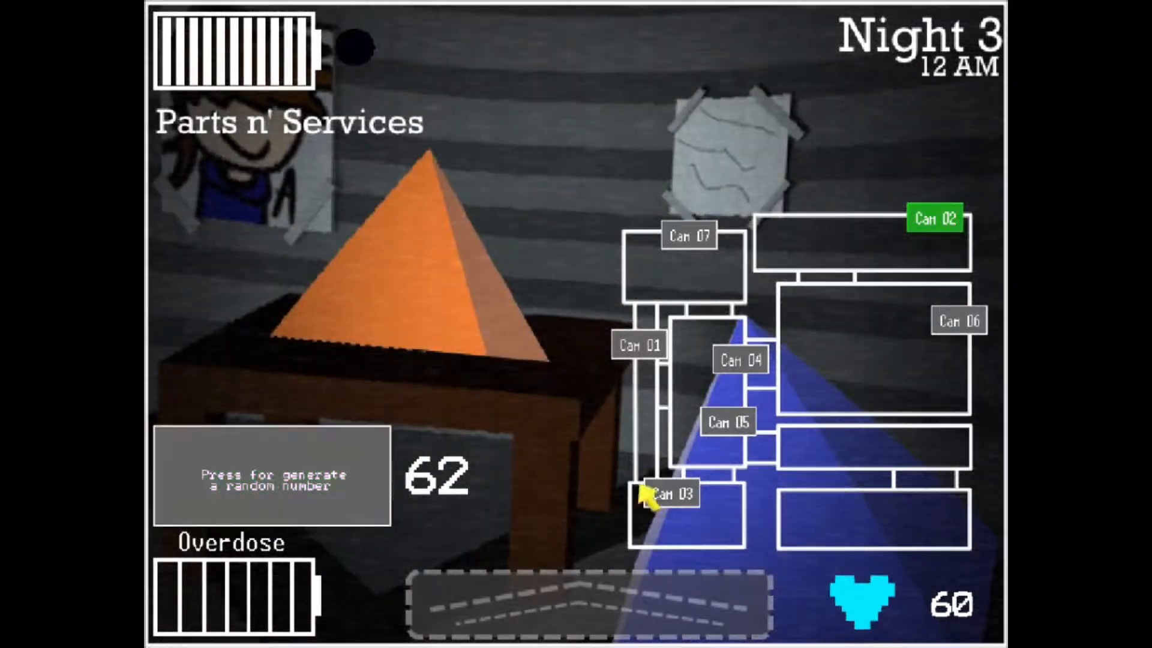
pyautogui.click(272, 474)
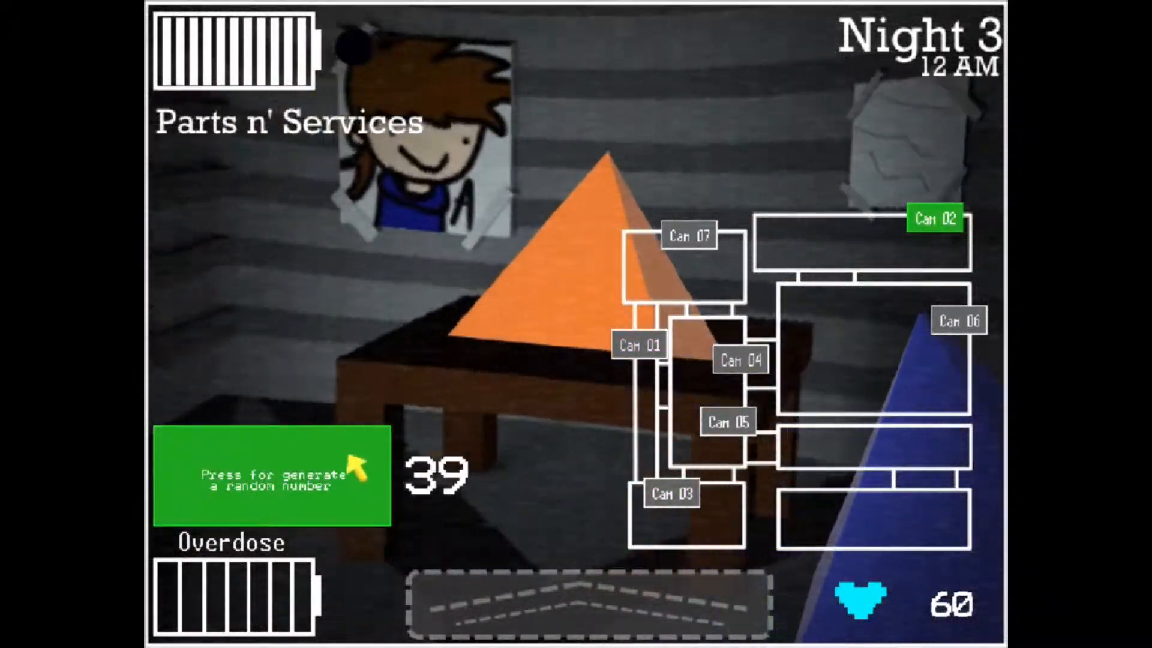
pyautogui.click(957, 321)
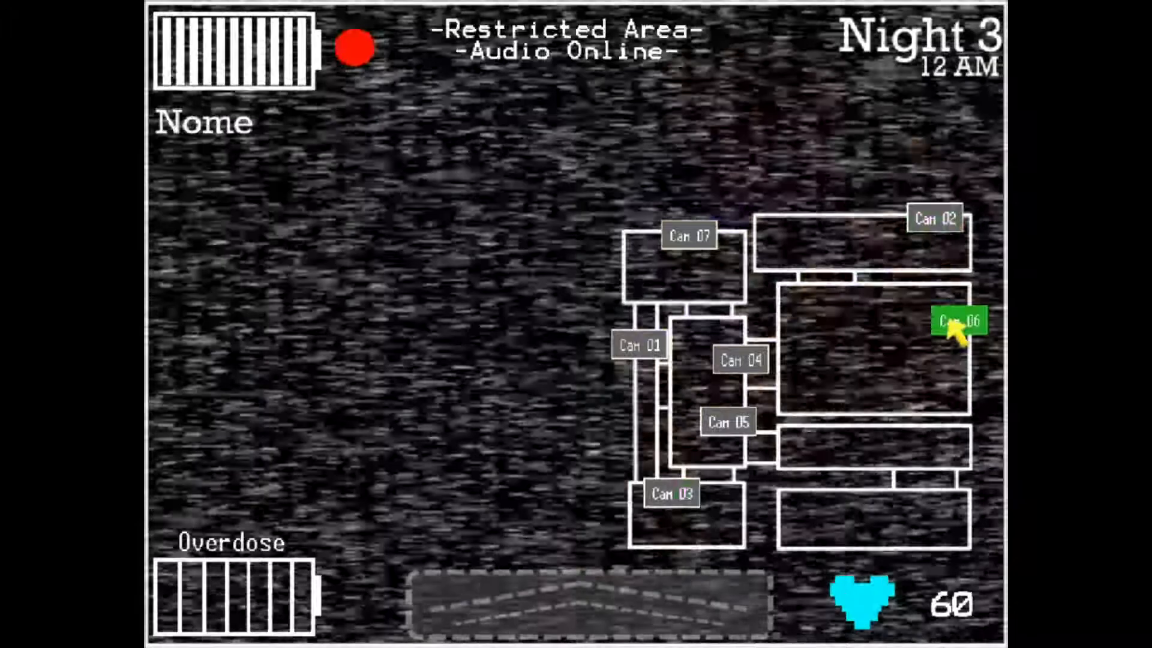
pyautogui.click(689, 236)
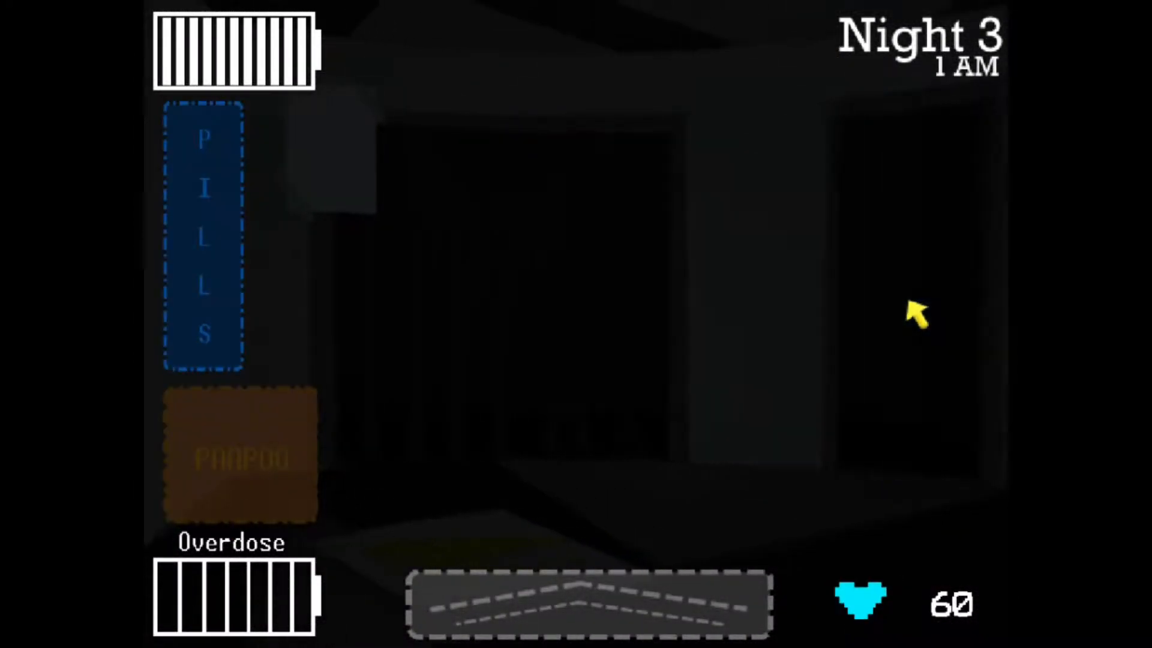
pyautogui.click(590, 603)
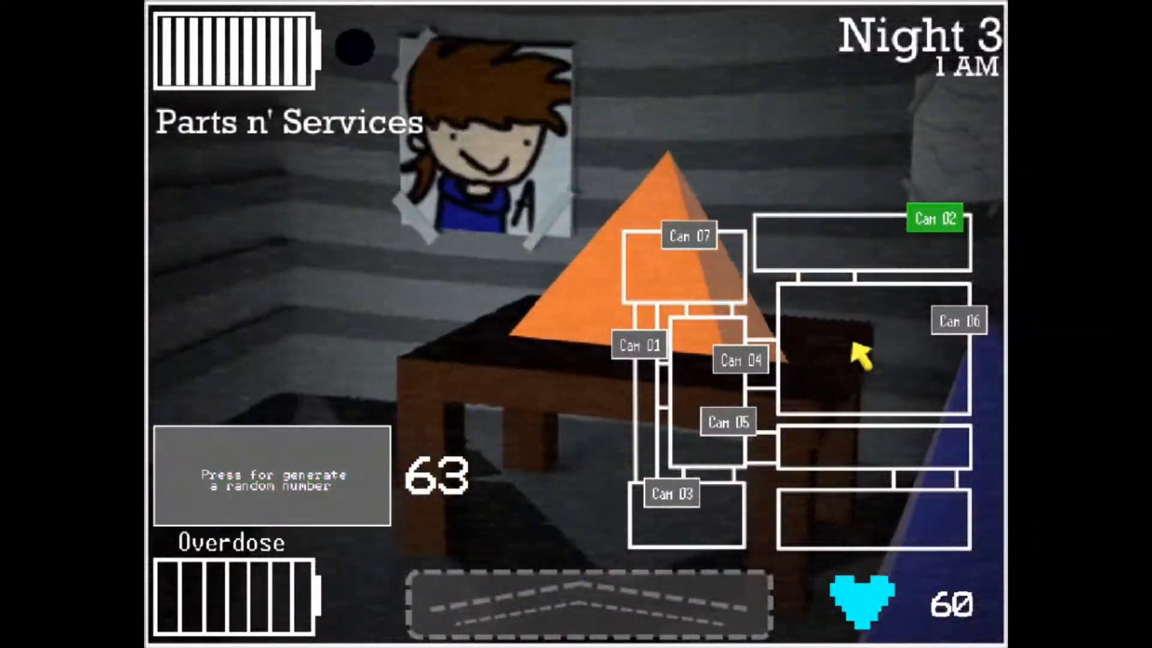
pyautogui.click(934, 219)
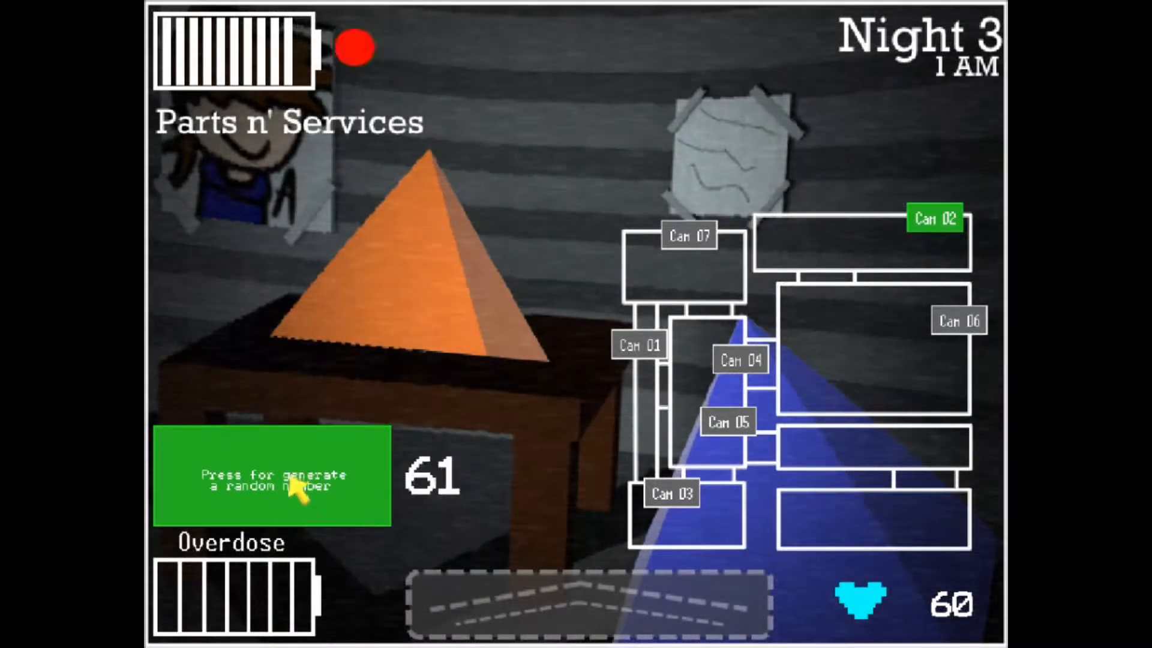
pyautogui.click(638, 345)
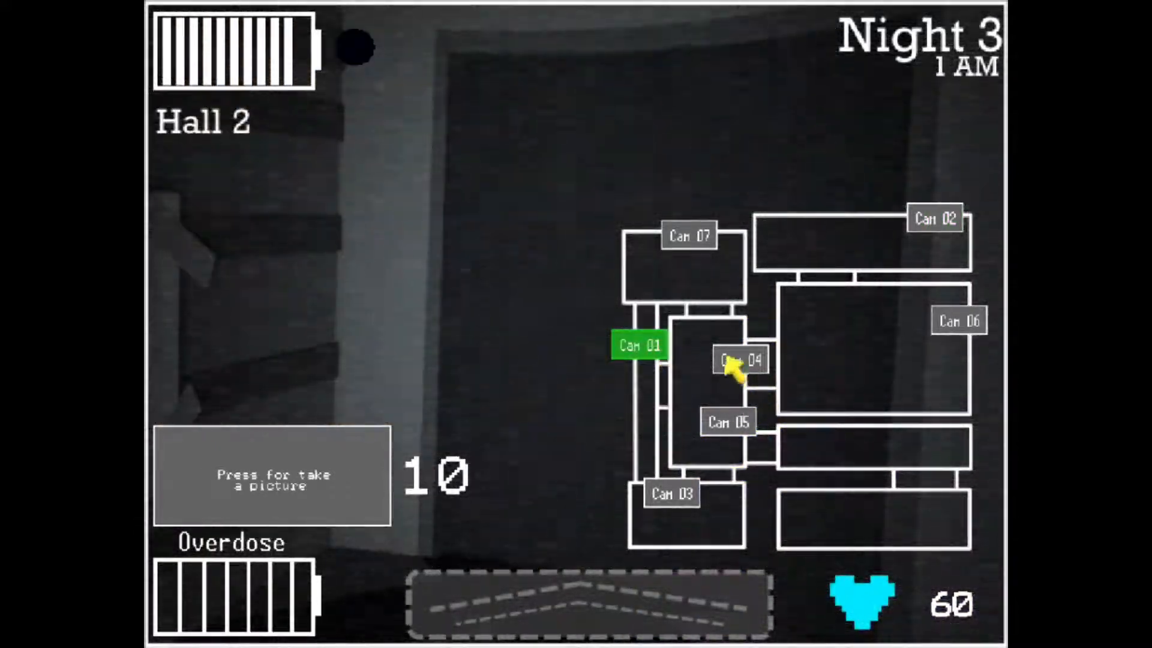
# - Photograph Hall 2, then check the Hall 1 feed and return to the office view
pyautogui.click(273, 476)
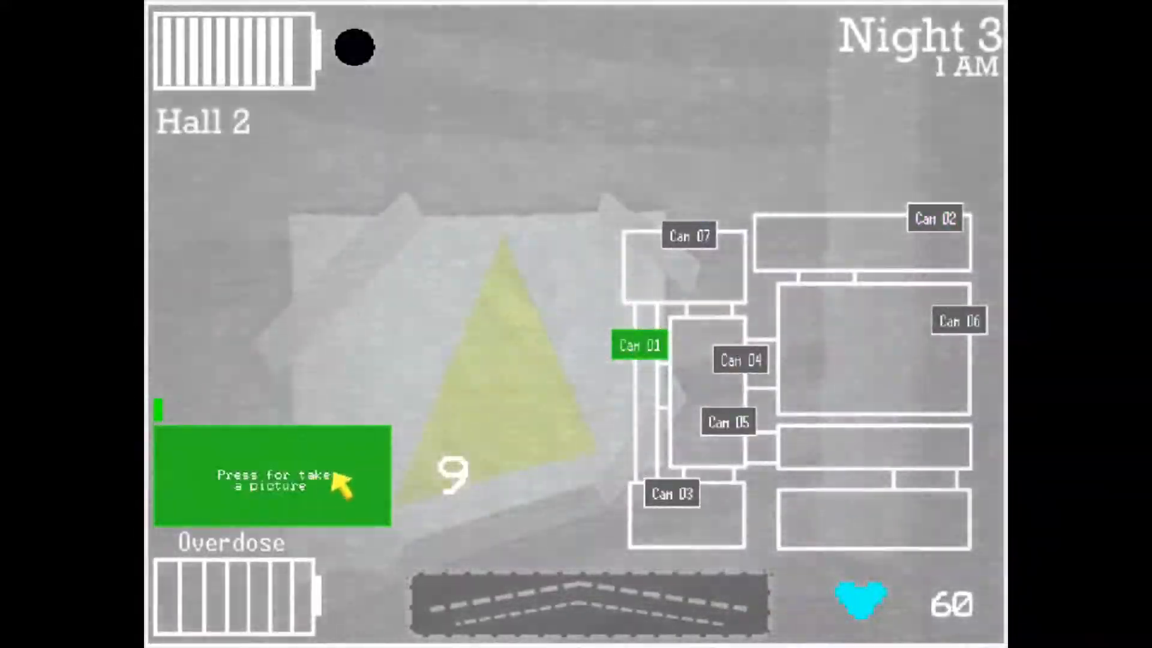
pyautogui.click(672, 493)
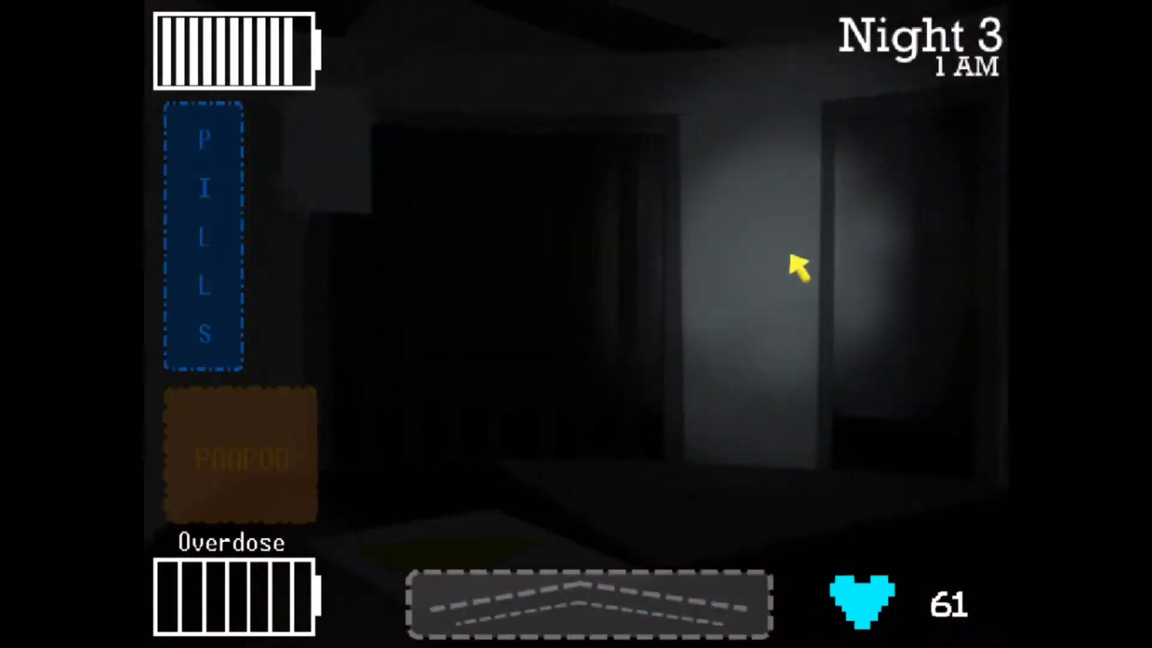
pyautogui.click(588, 603)
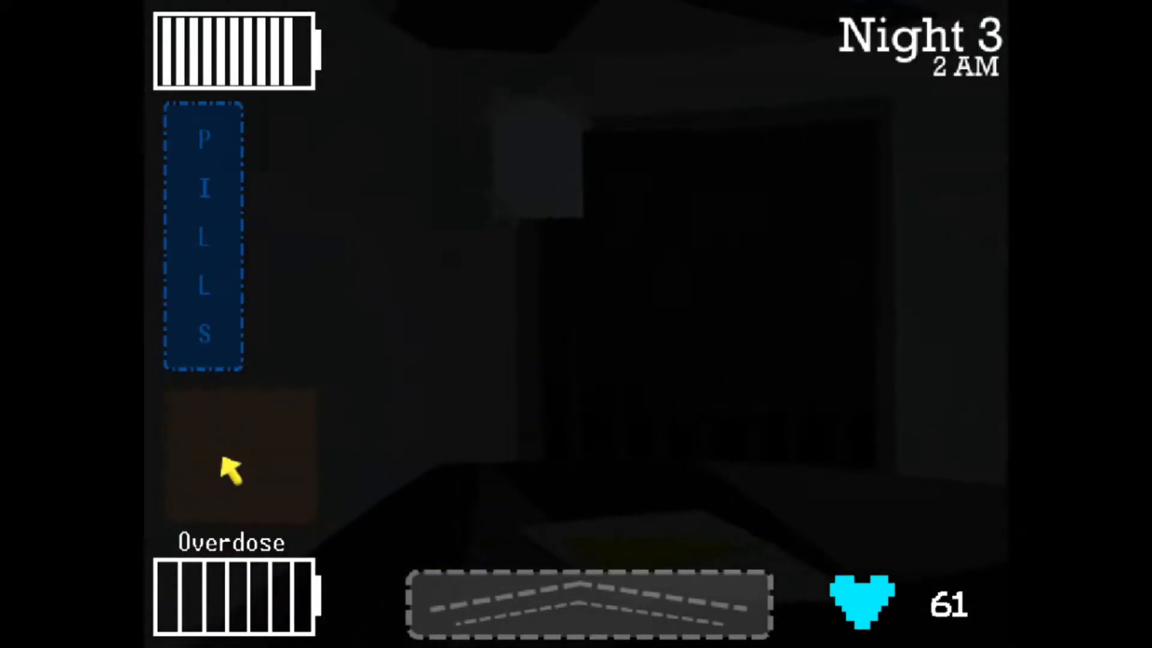
pyautogui.click(588, 602)
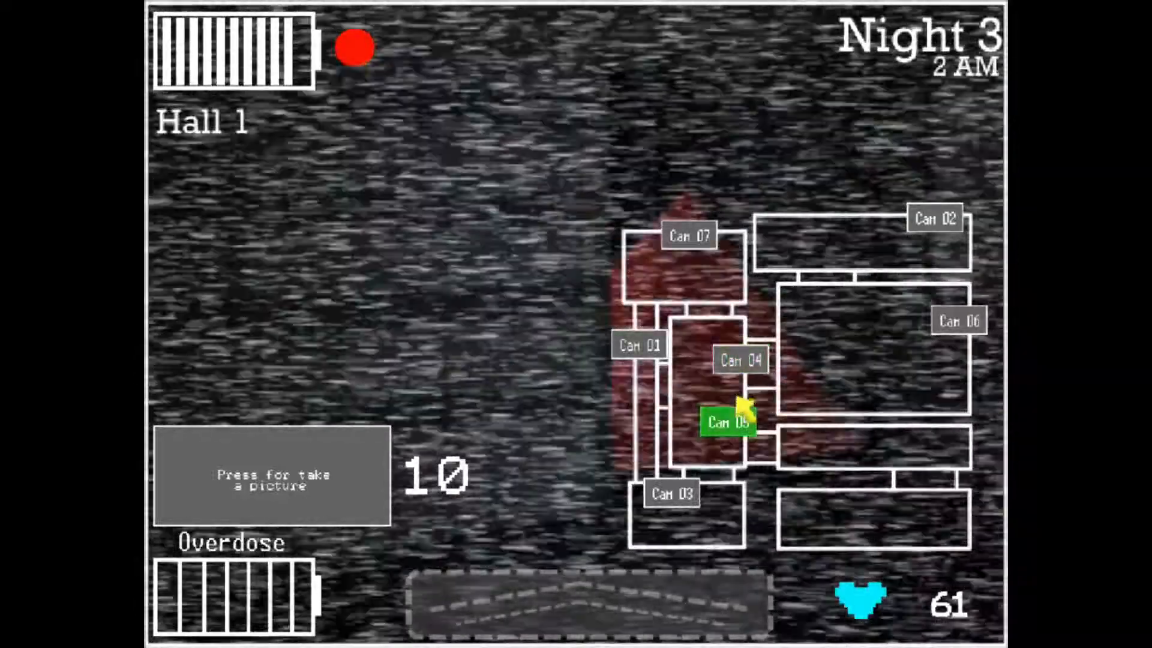
pyautogui.click(935, 218)
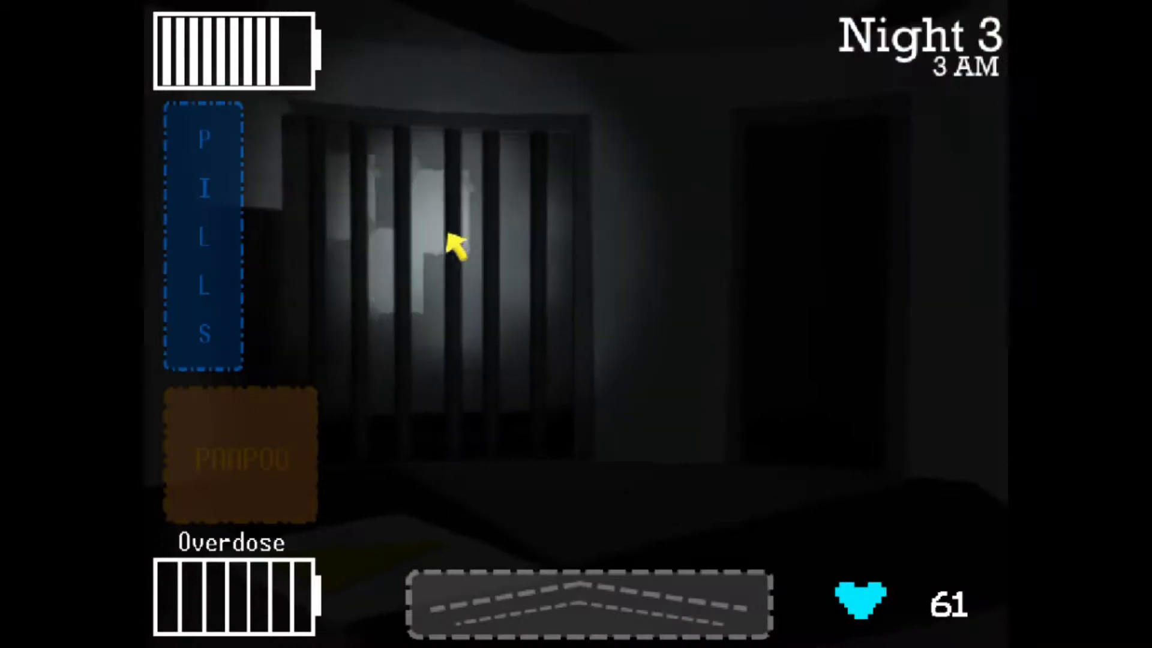
# - Check the Main Hall feed and return to Parts n' Services before lowering the monitor
pyautogui.click(588, 603)
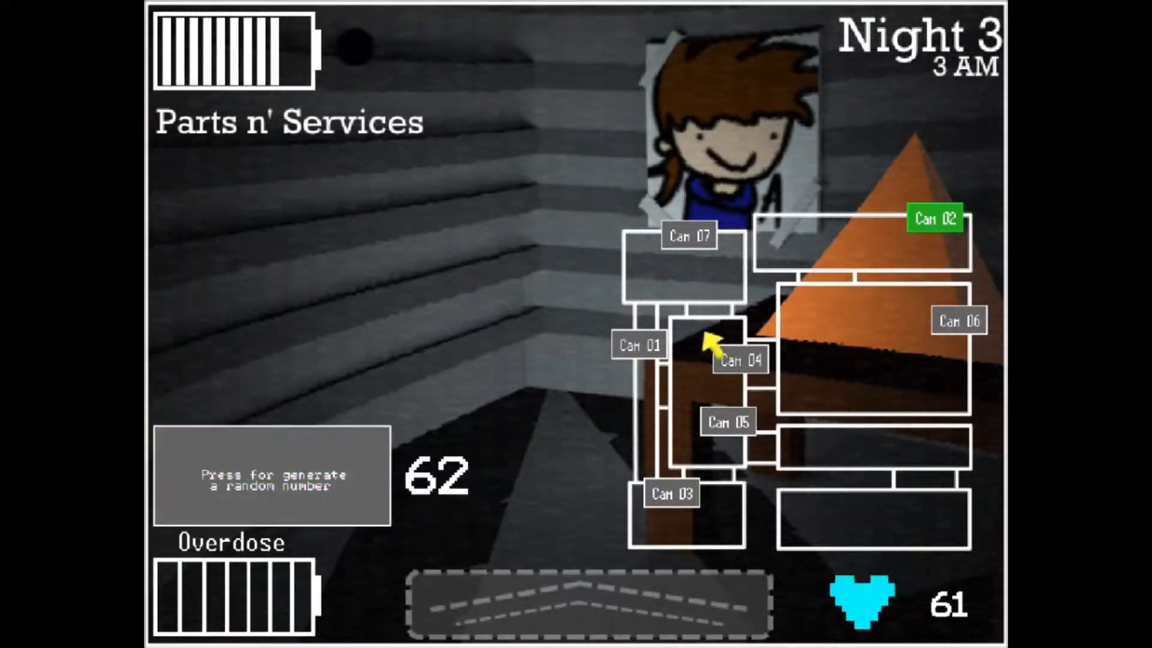
pyautogui.click(740, 361)
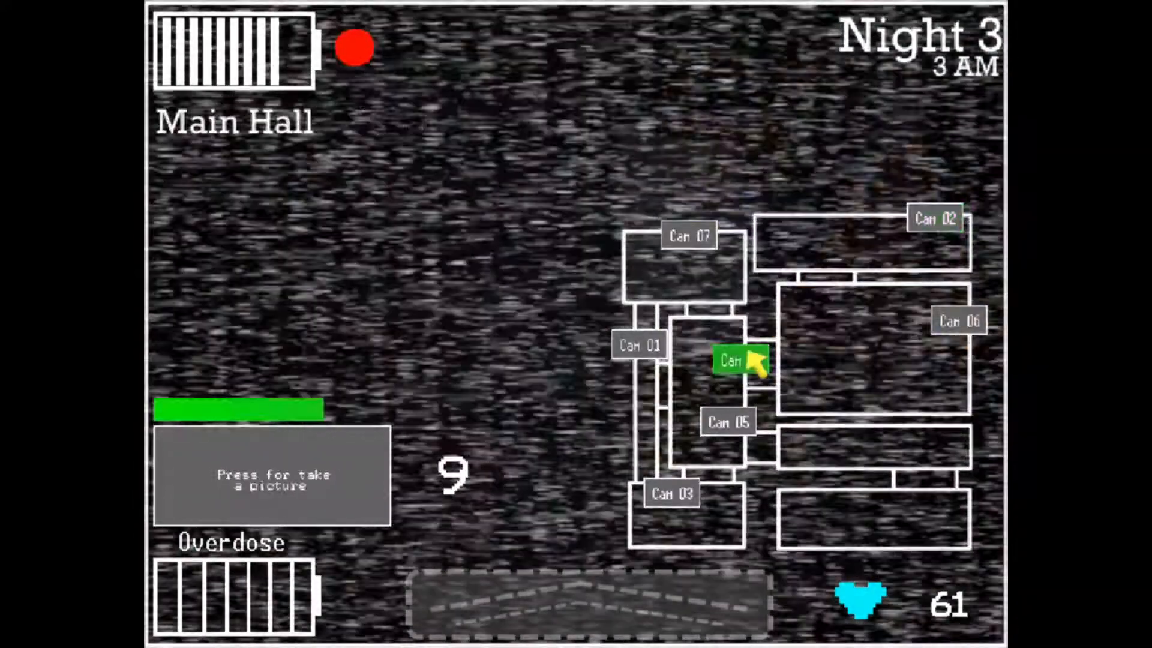
pyautogui.click(935, 218)
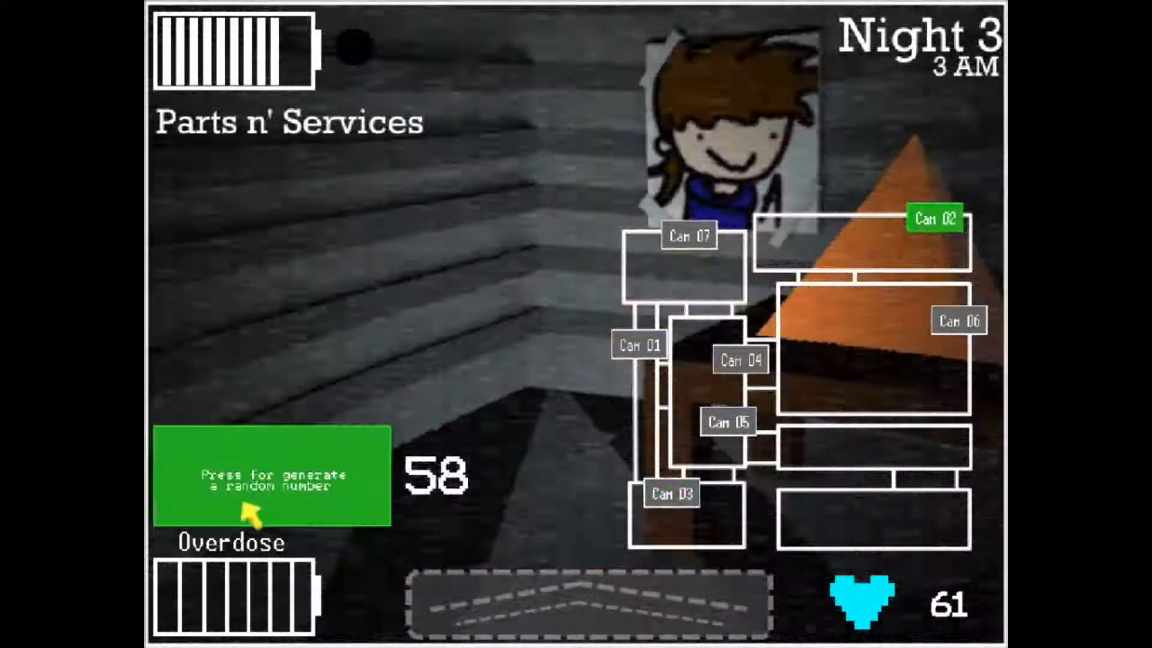
pyautogui.click(272, 473)
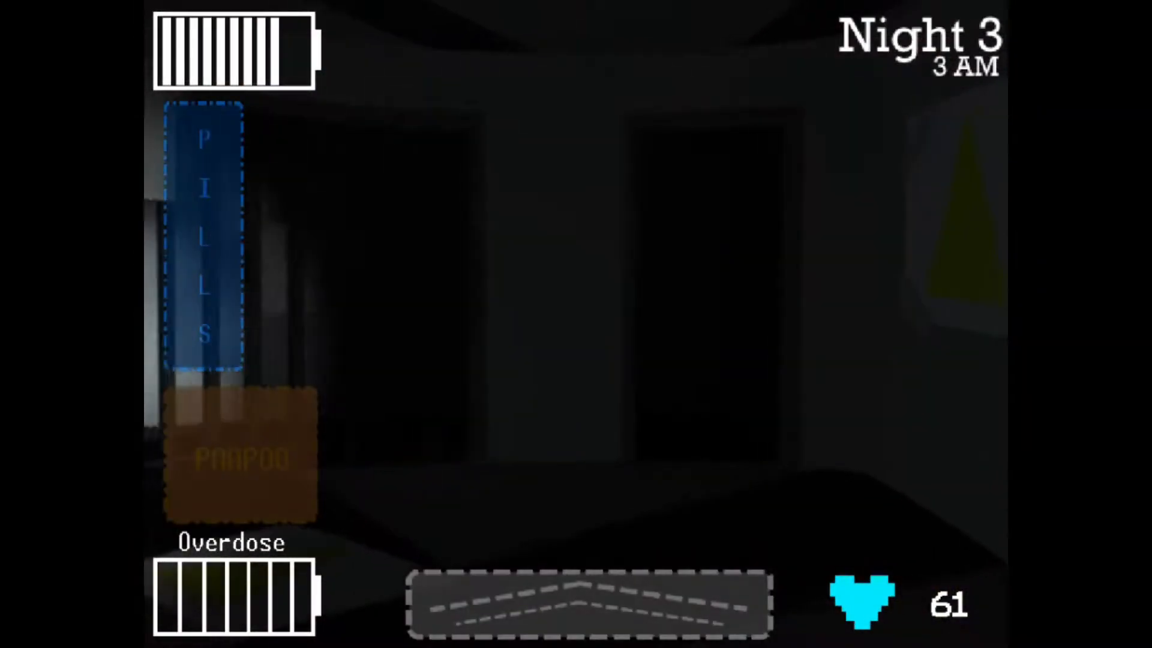
# - Photograph the Back Exit, then switch through Hall 2 back to Parts n' Services
pyautogui.click(588, 602)
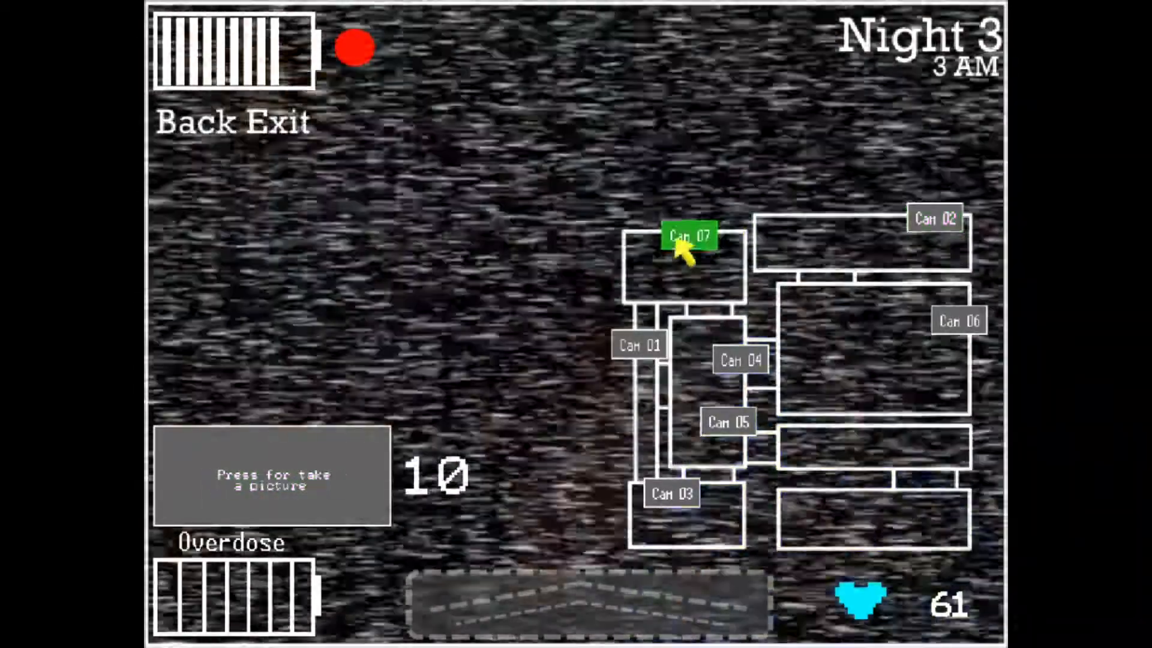
pyautogui.click(273, 473)
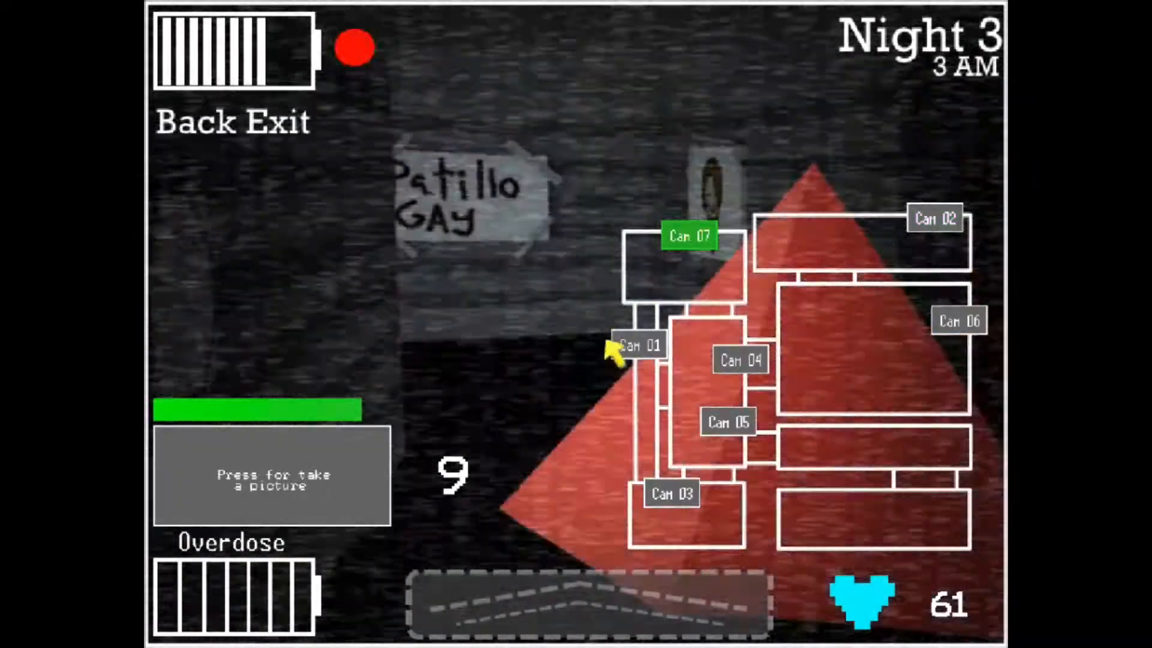
pyautogui.click(637, 346)
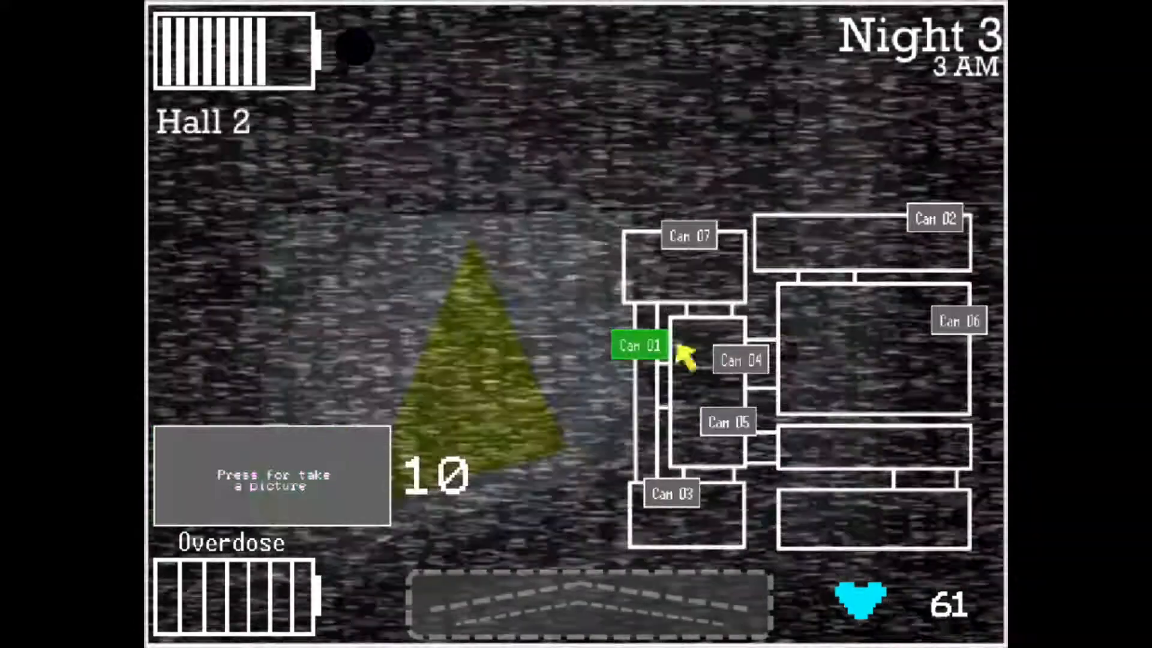
pyautogui.click(935, 218)
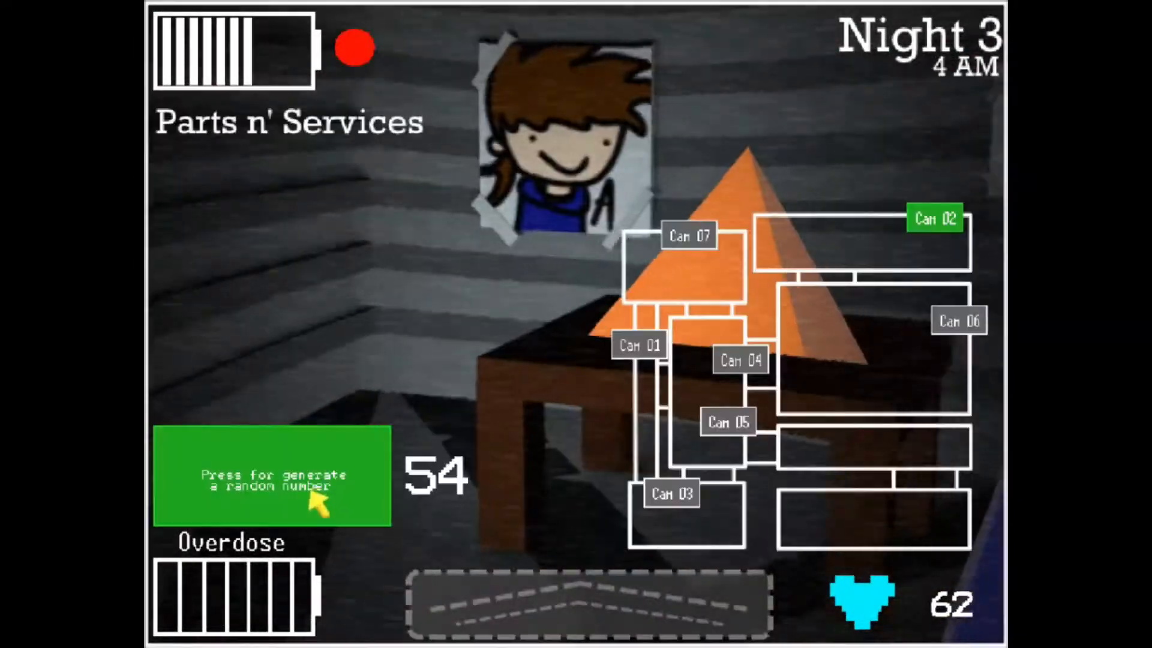
# - Regenerate the Parts n' Services number twice and lower the monitor
pyautogui.click(727, 422)
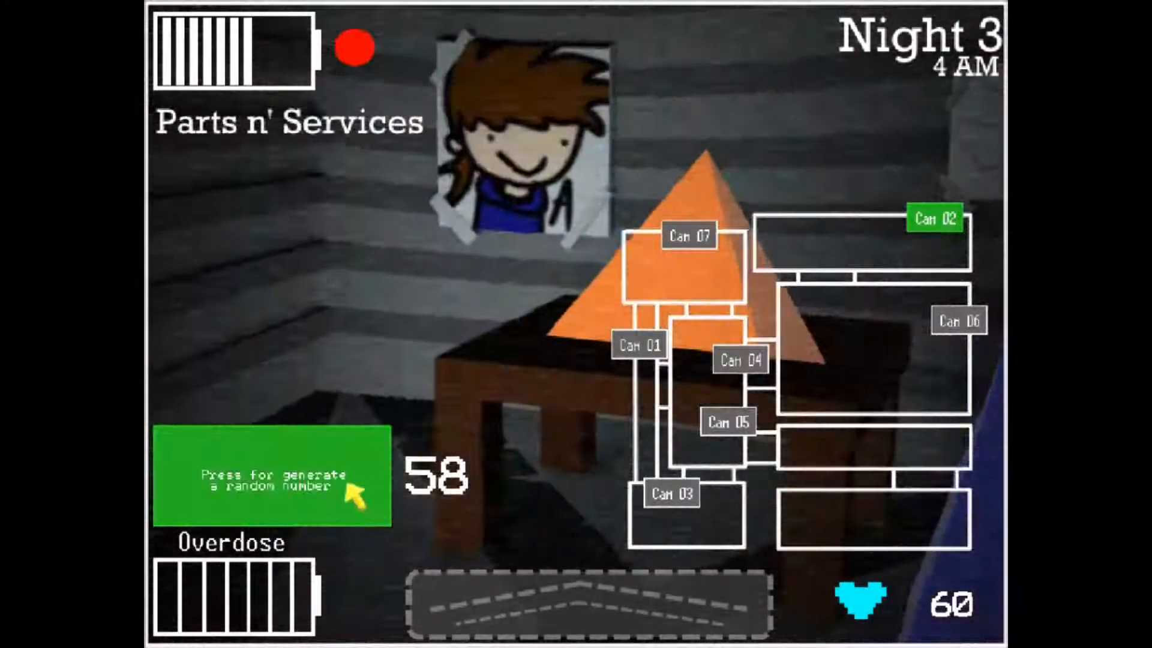
pyautogui.click(637, 346)
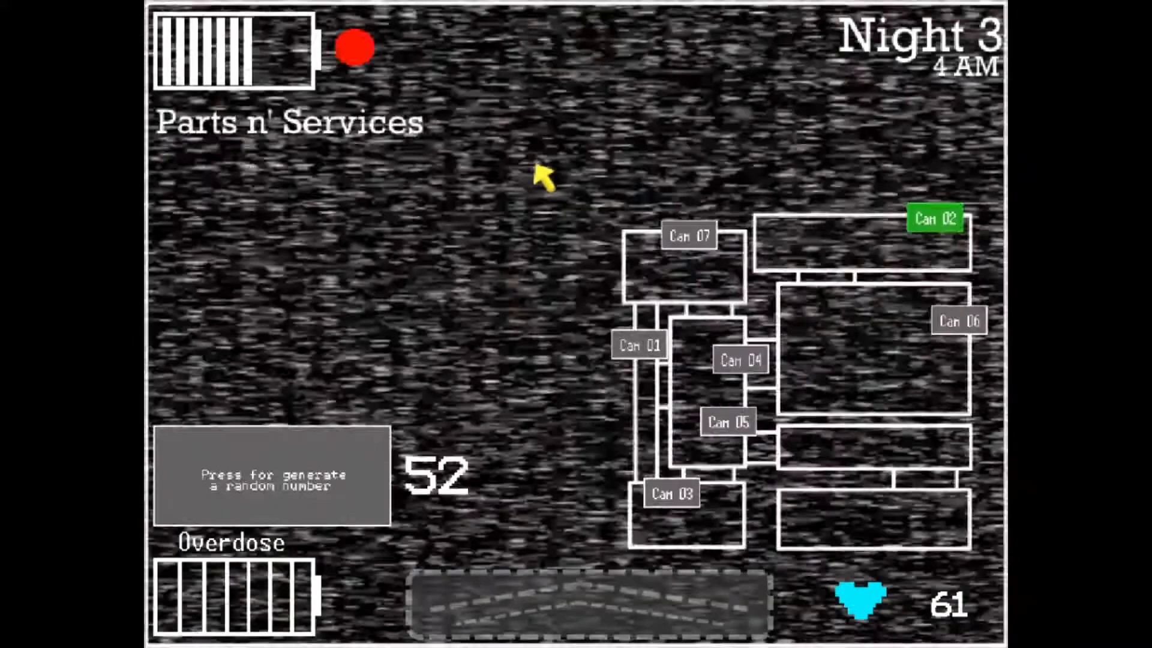
pyautogui.click(588, 603)
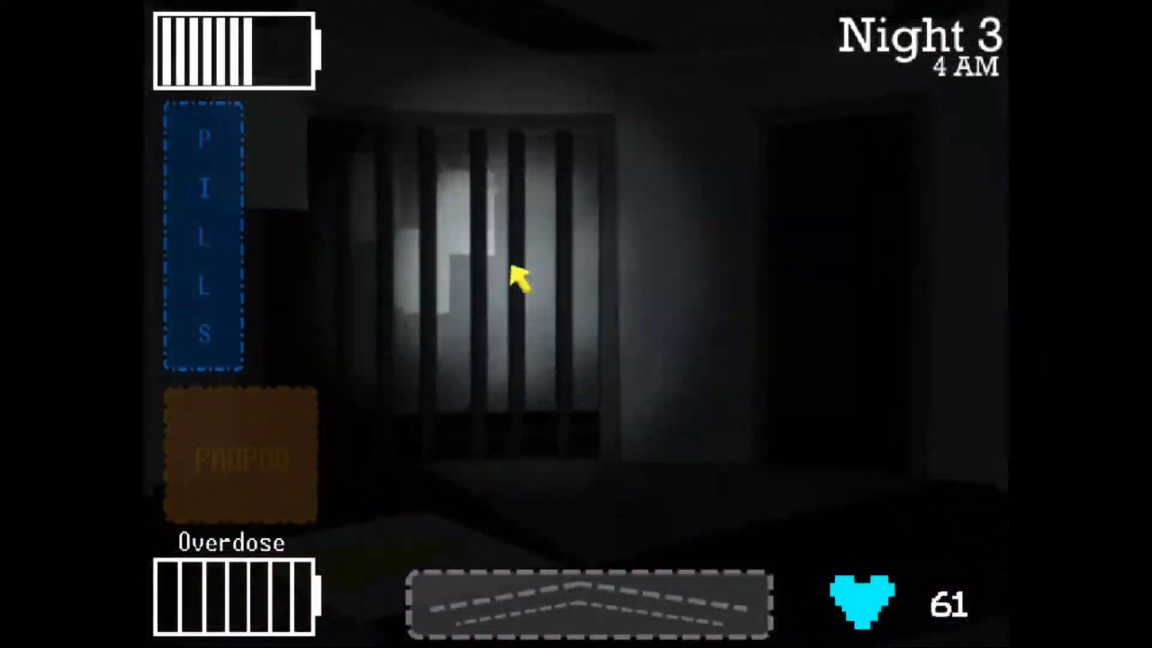
# - Recheck Parts n' Services, photograph Hall 2, and return to Parts n' Services at 5 AM
pyautogui.click(585, 602)
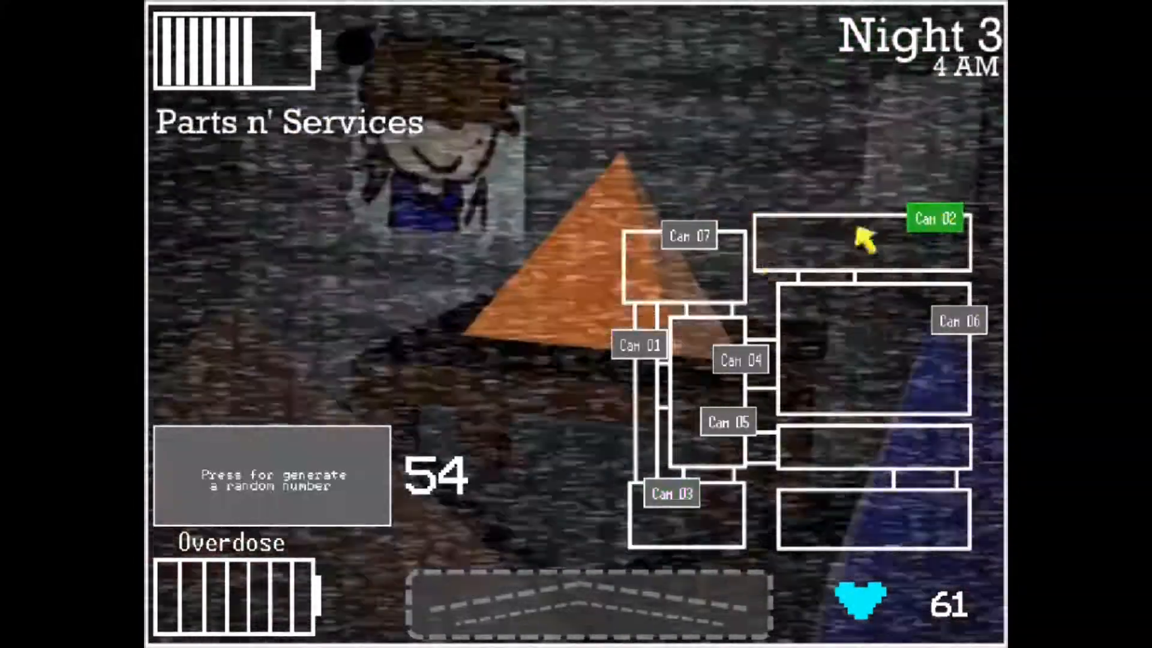
pyautogui.click(272, 476)
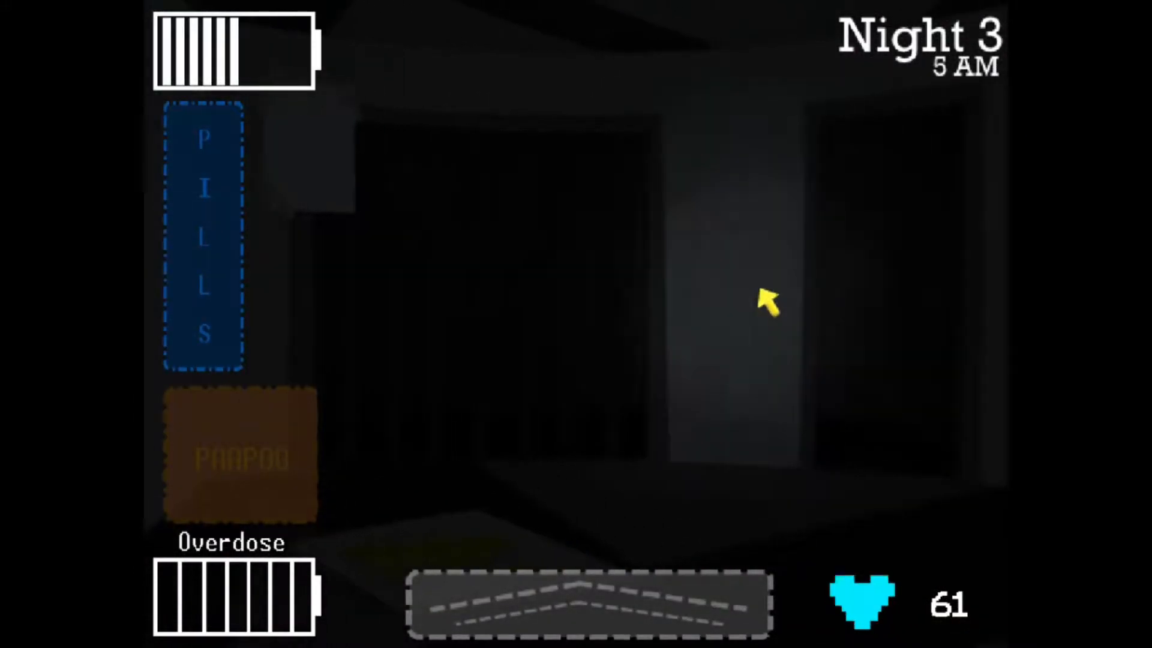
pyautogui.click(588, 603)
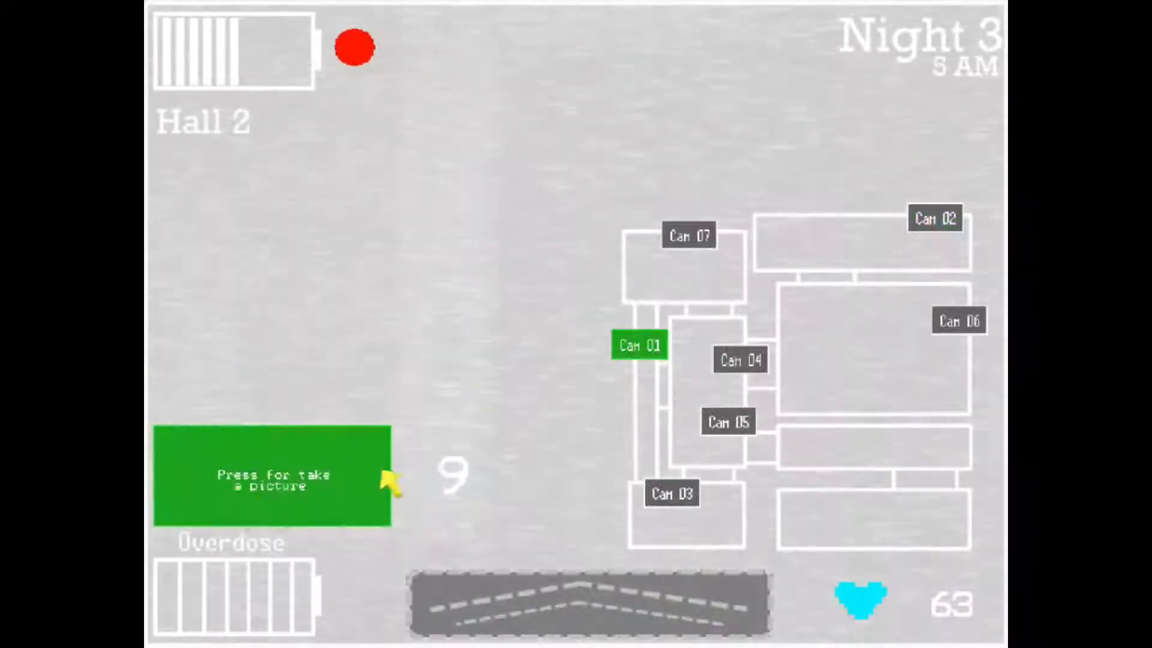
pyautogui.click(935, 217)
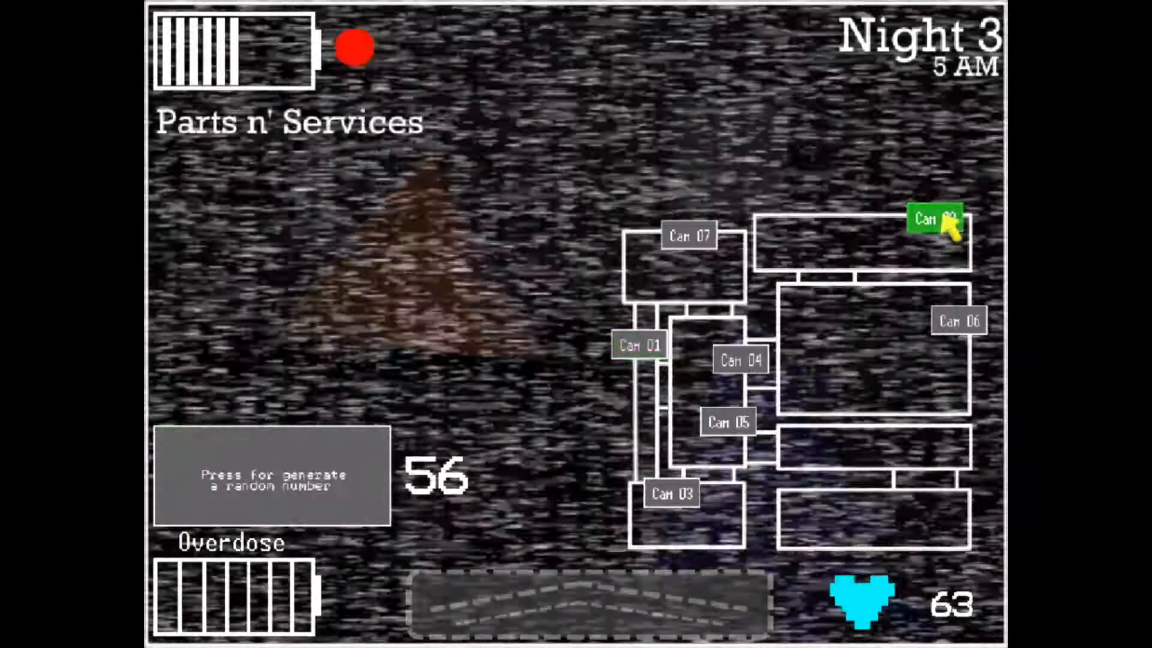